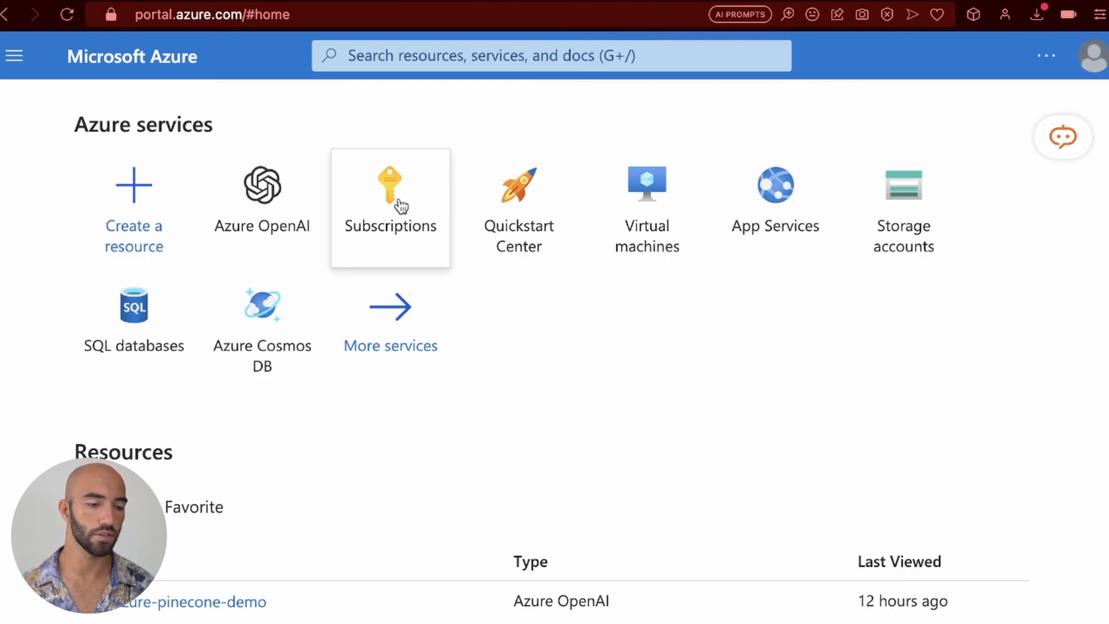
# Search the portal for 'azu' and open the Azure OpenAI resources list
pyautogui.click(389, 196)
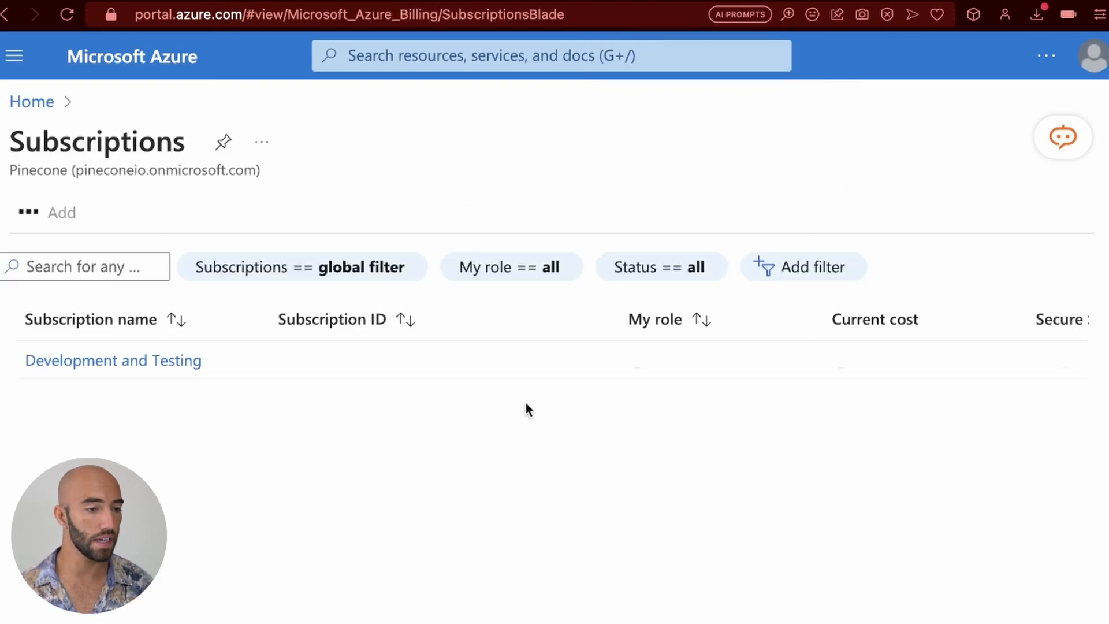
pyautogui.click(29, 212)
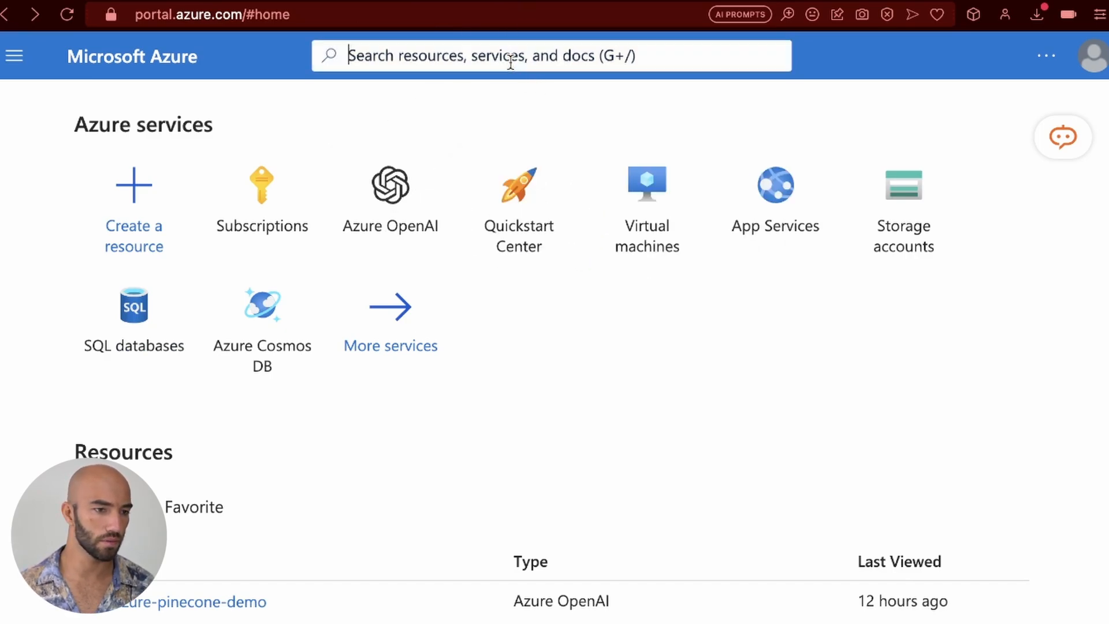
pyautogui.write('azu')
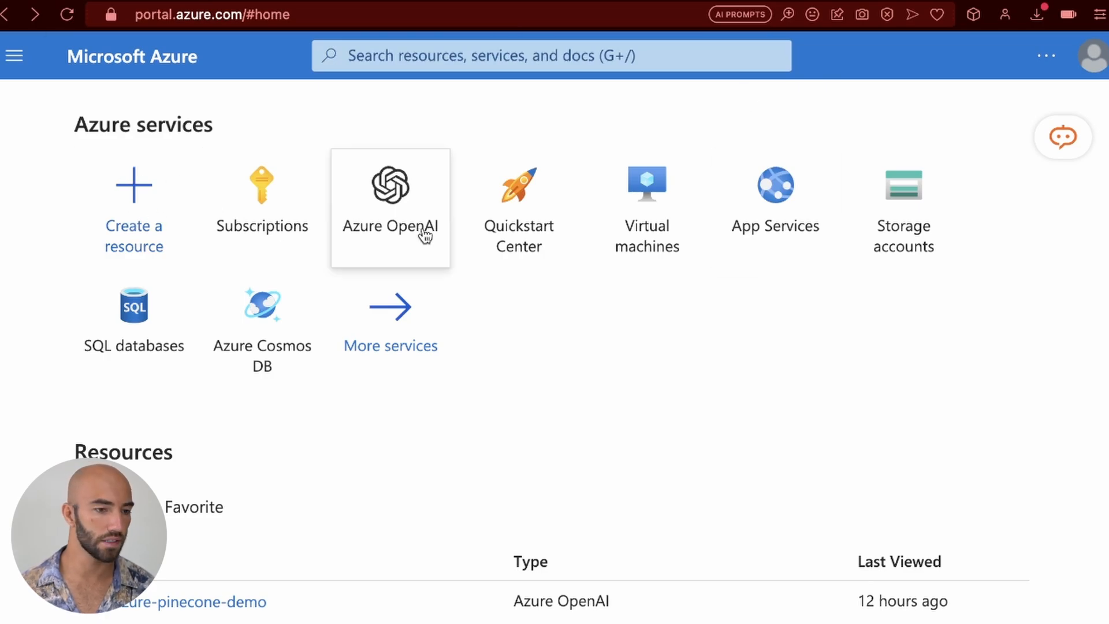
pyautogui.click(391, 185)
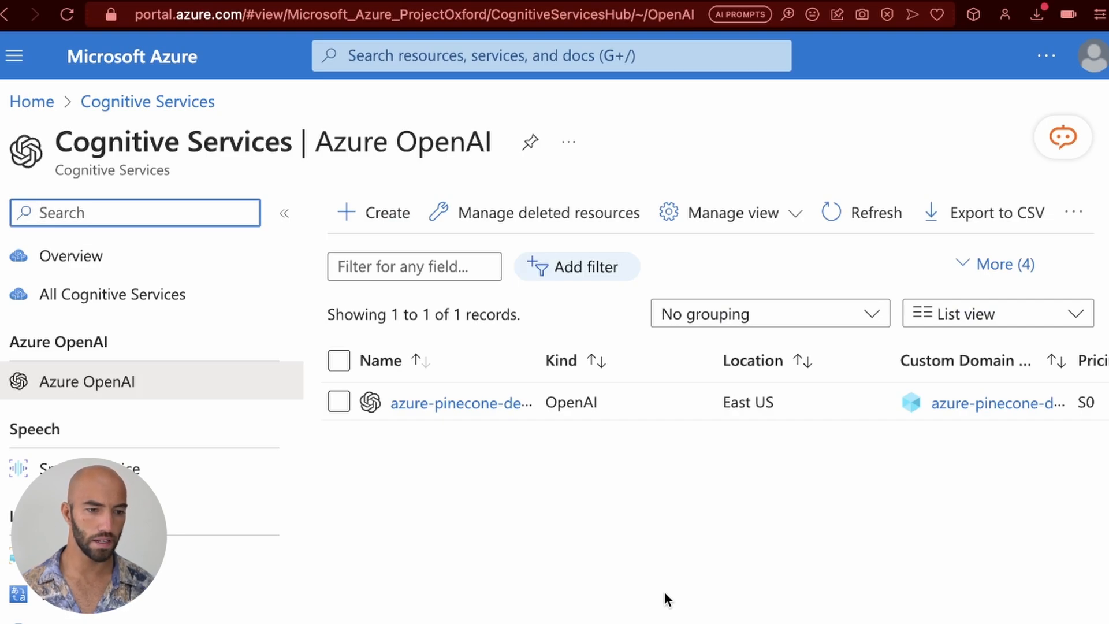
pyautogui.moveTo(450, 448)
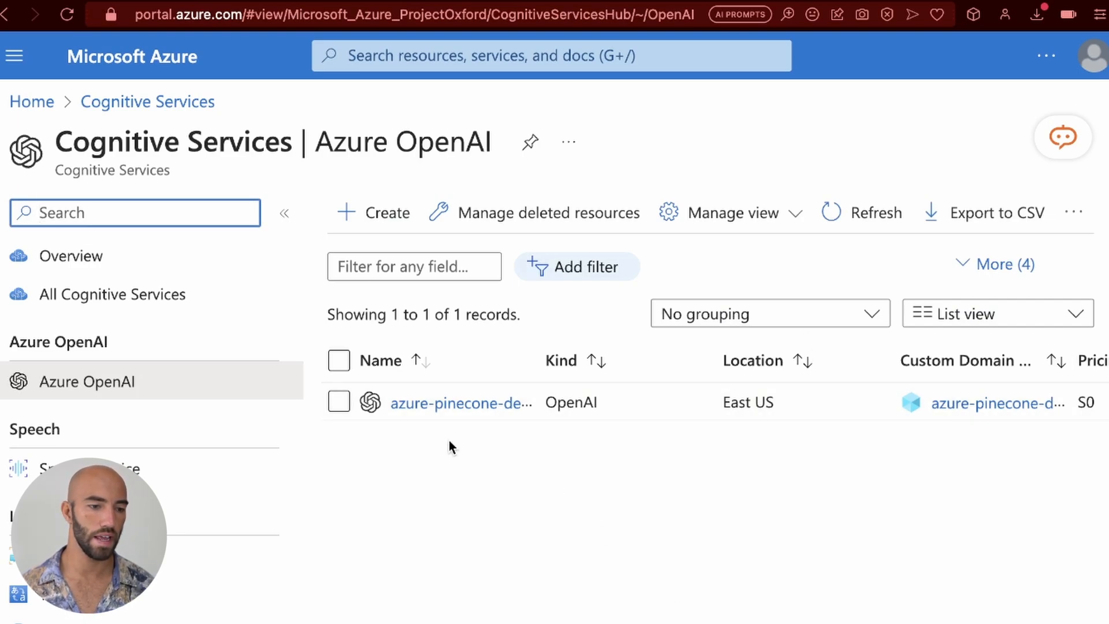
pyautogui.moveTo(567, 431)
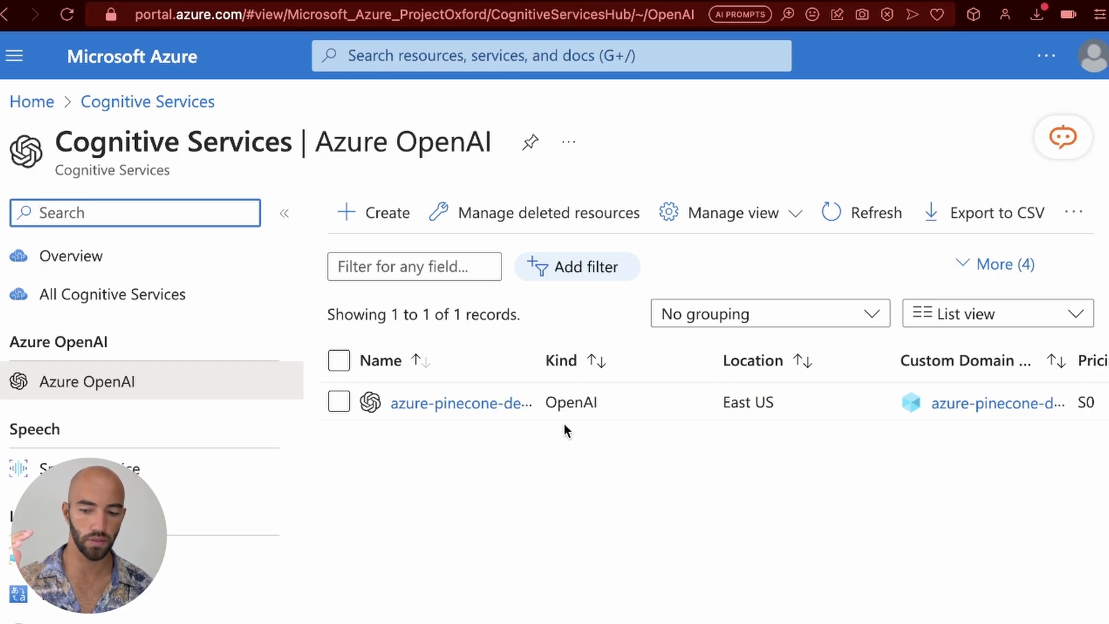
pyautogui.moveTo(374, 195)
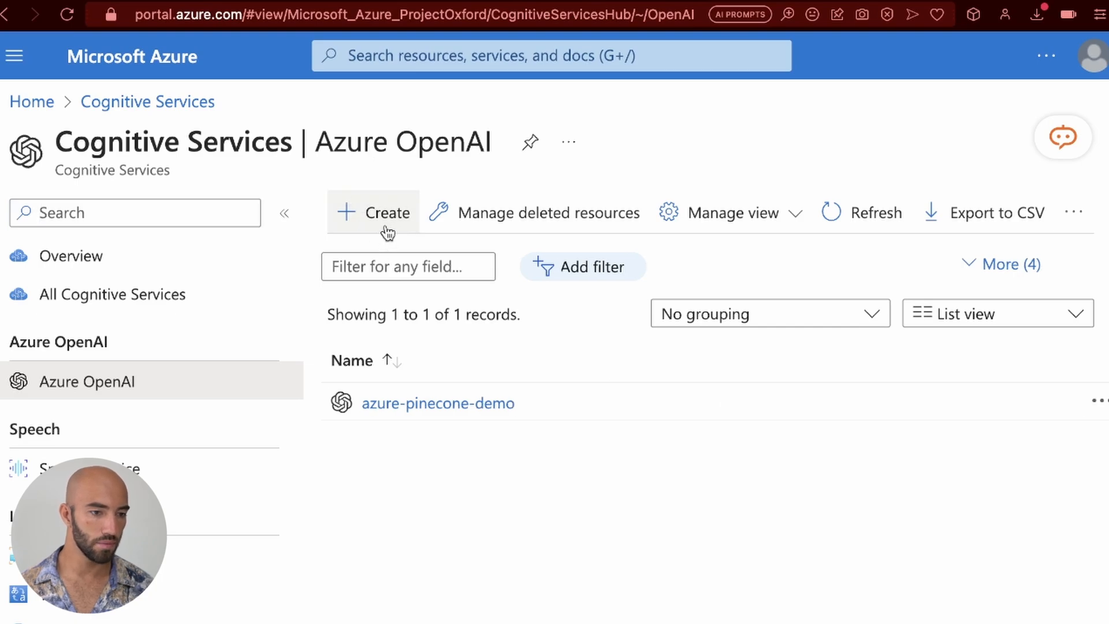
# Start a new Azure OpenAI resource in dev-advocacy named youtube-demo, Standard S0 tier
pyautogui.click(383, 211)
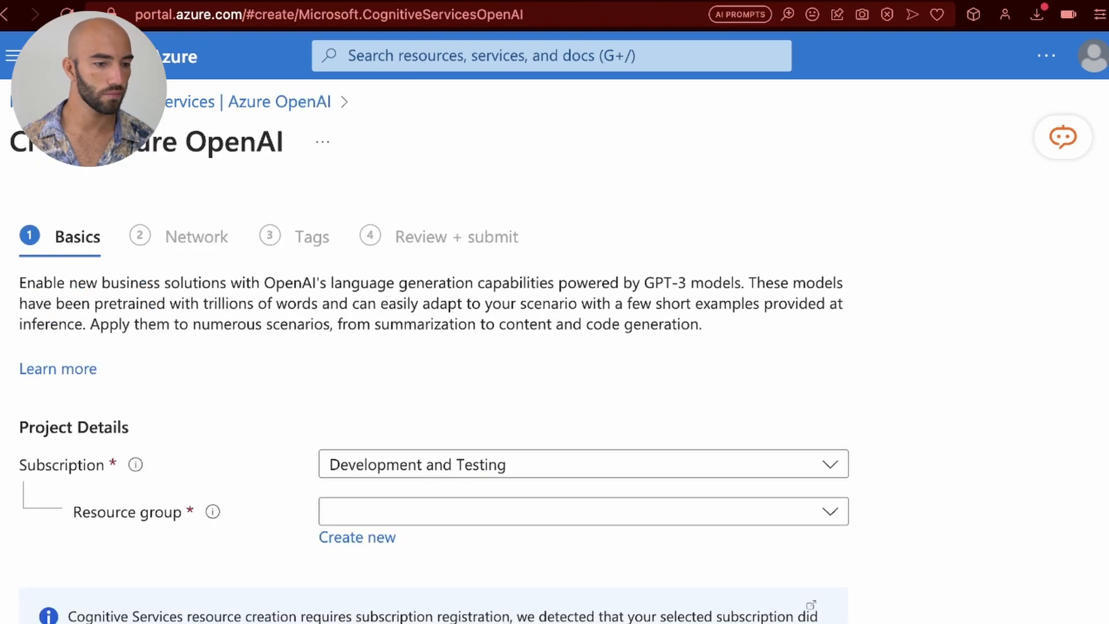
pyautogui.moveTo(607, 485)
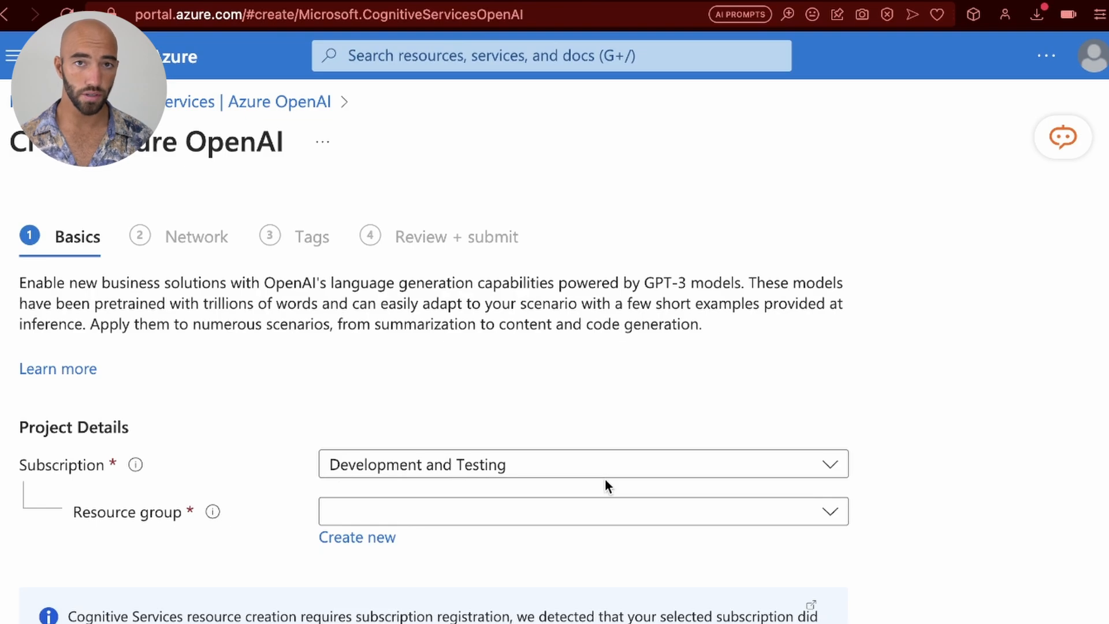
pyautogui.click(582, 522)
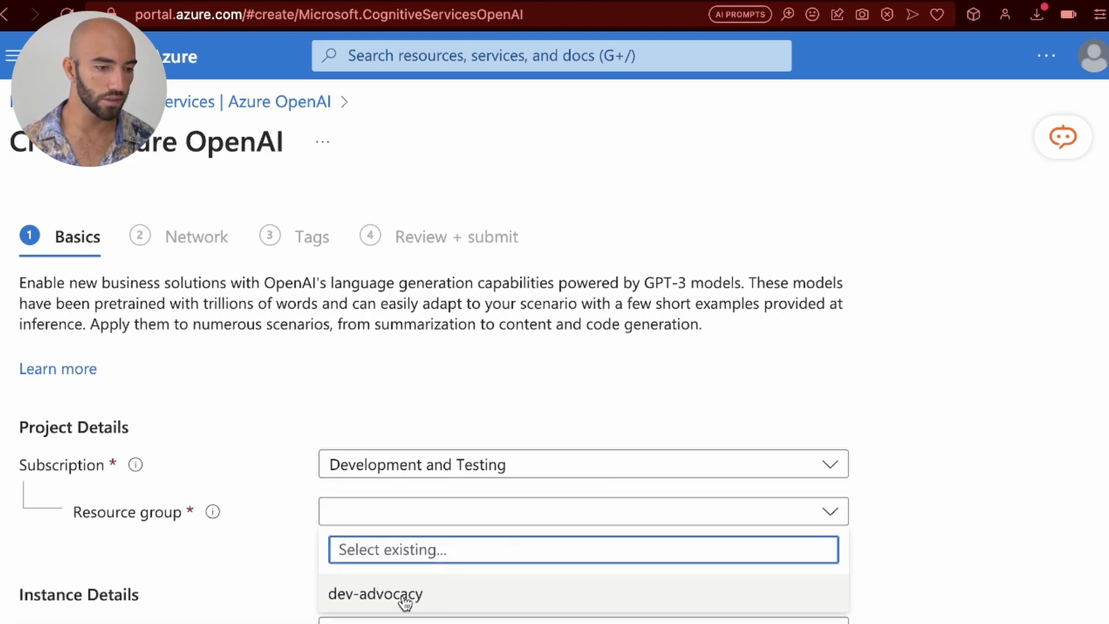
pyautogui.click(376, 594)
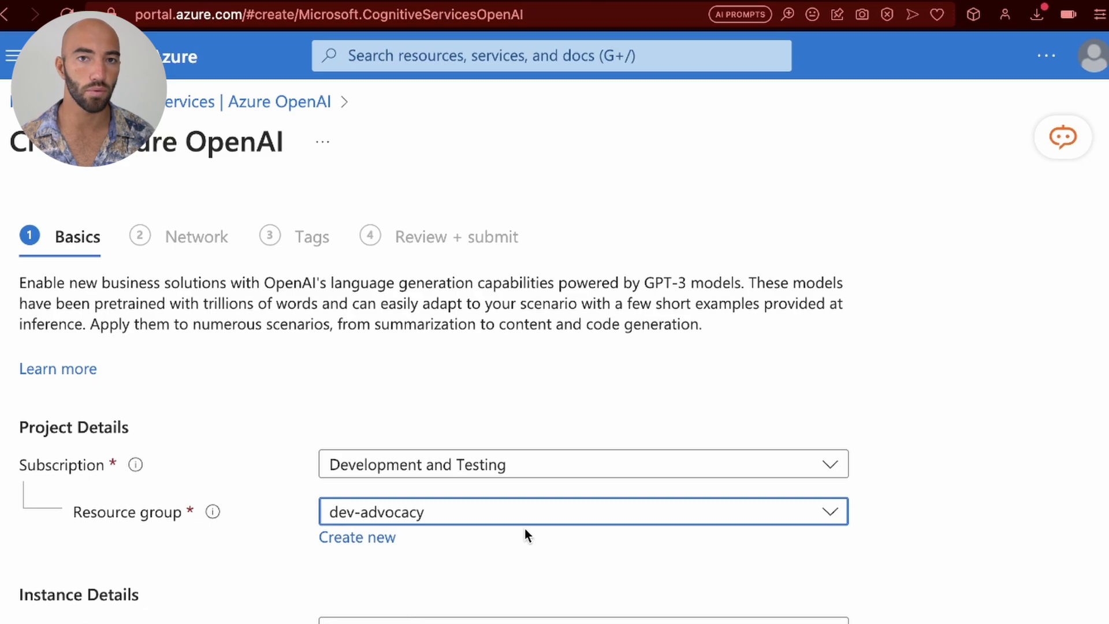
pyautogui.scroll(-3)
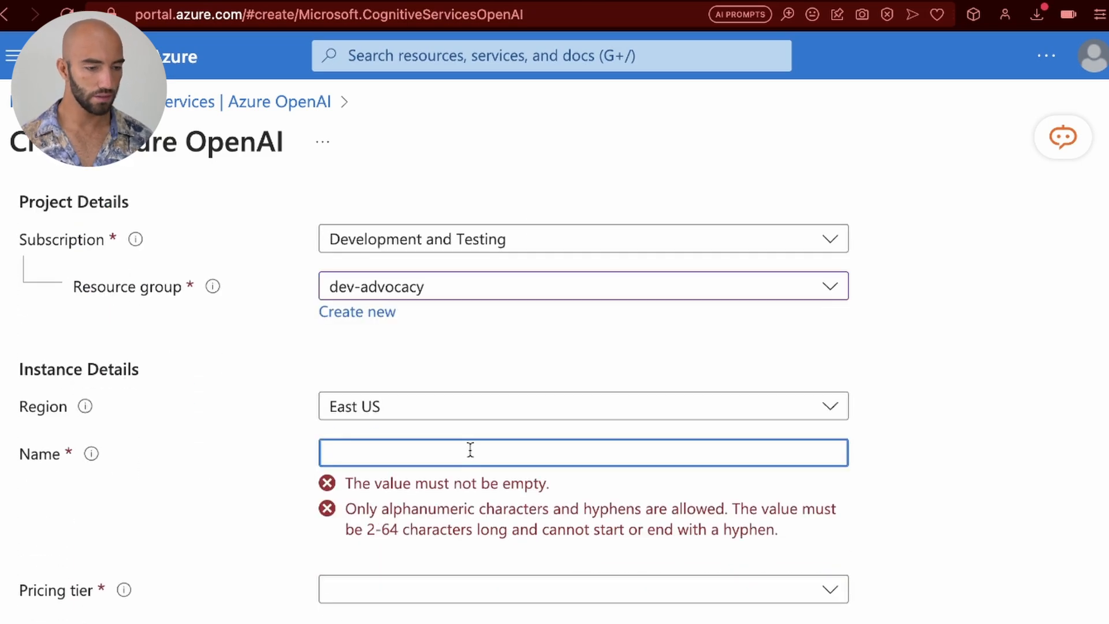
pyautogui.write('youtube-demo')
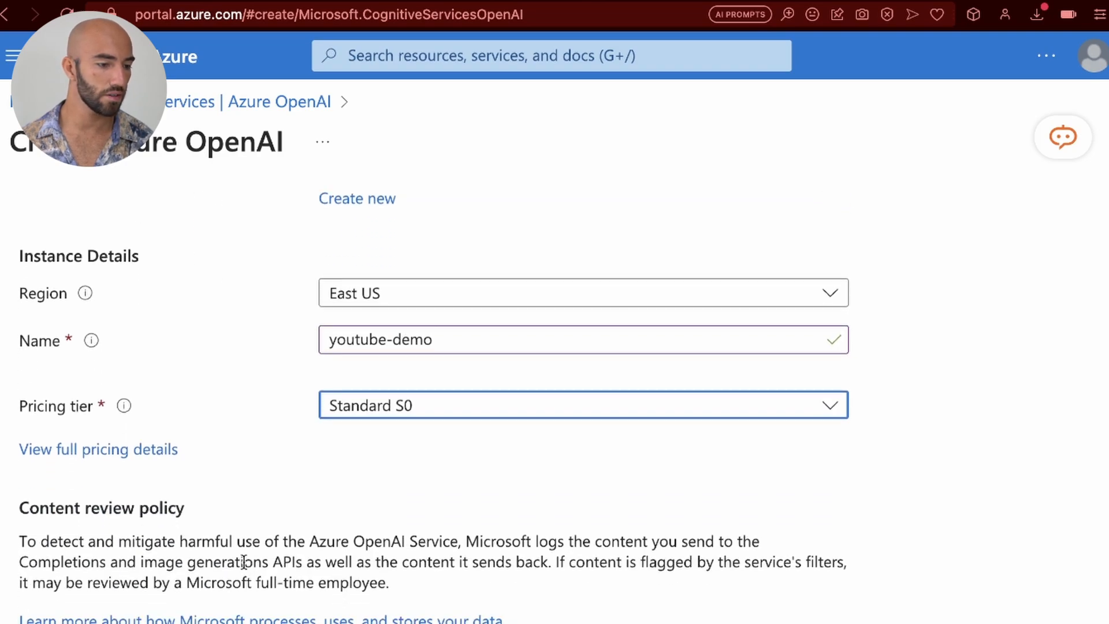
pyautogui.scroll(-3)
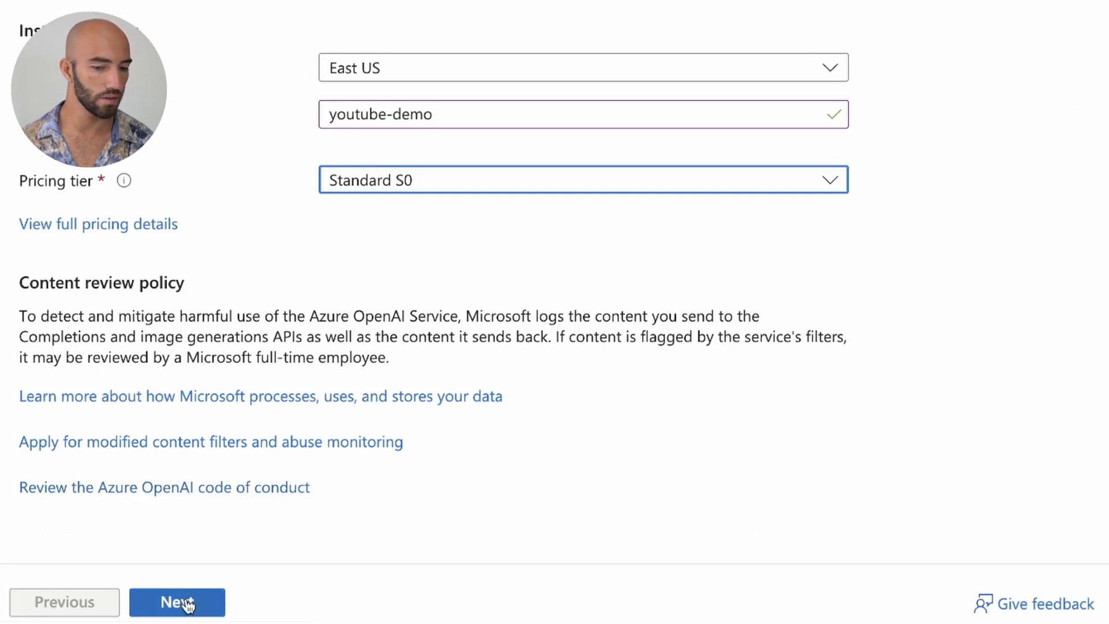
# Keep all-networks access and no tags, advancing to Review + submit
pyautogui.click(176, 618)
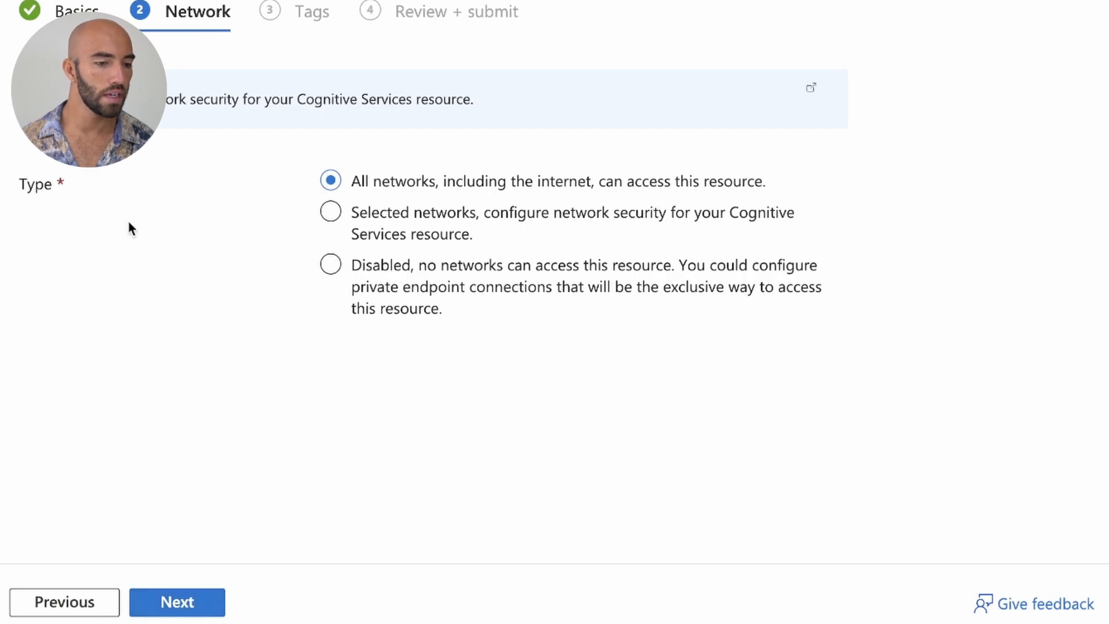
pyautogui.moveTo(464, 418)
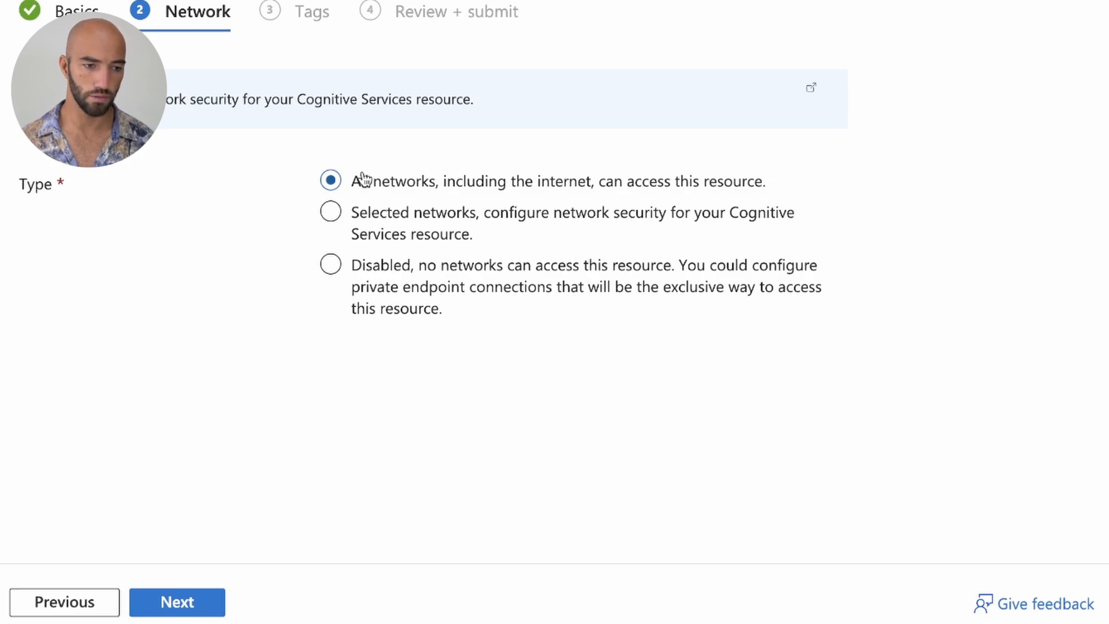
pyautogui.moveTo(198, 444)
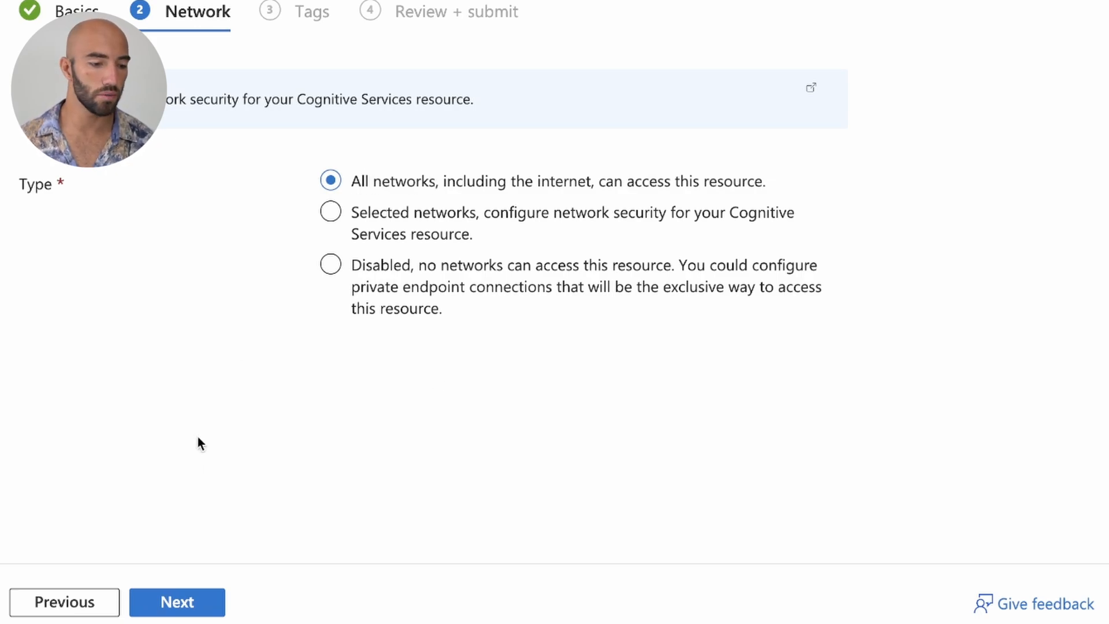
pyautogui.click(176, 618)
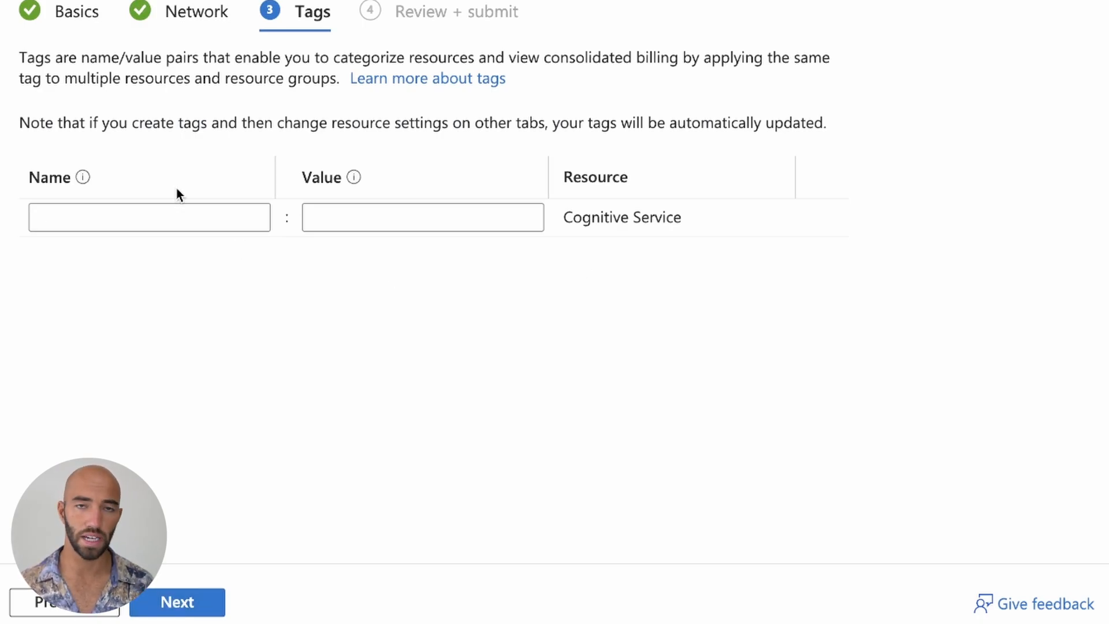
pyautogui.moveTo(206, 479)
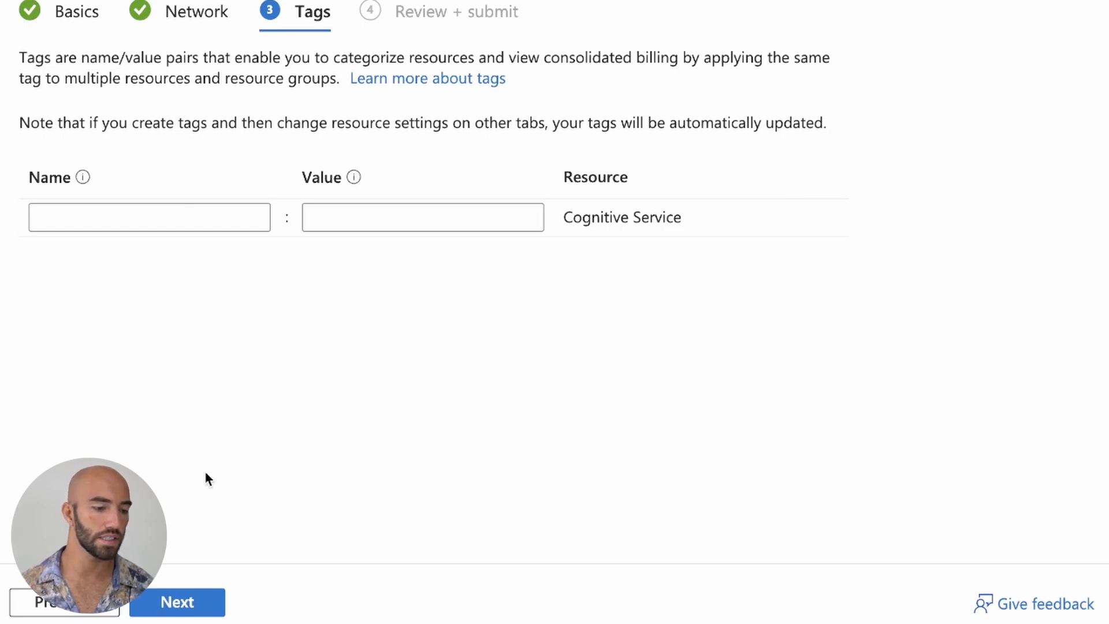
pyautogui.click(178, 602)
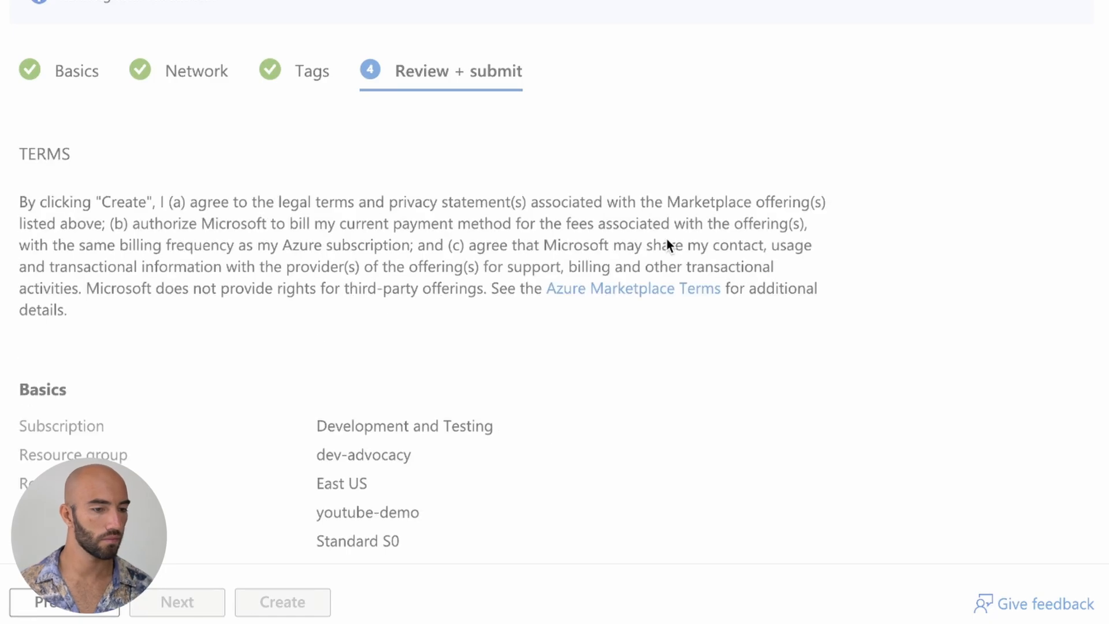
# Create the youtube-demo resource and wait for 'Deployment succeeded'
pyautogui.scroll(-3)
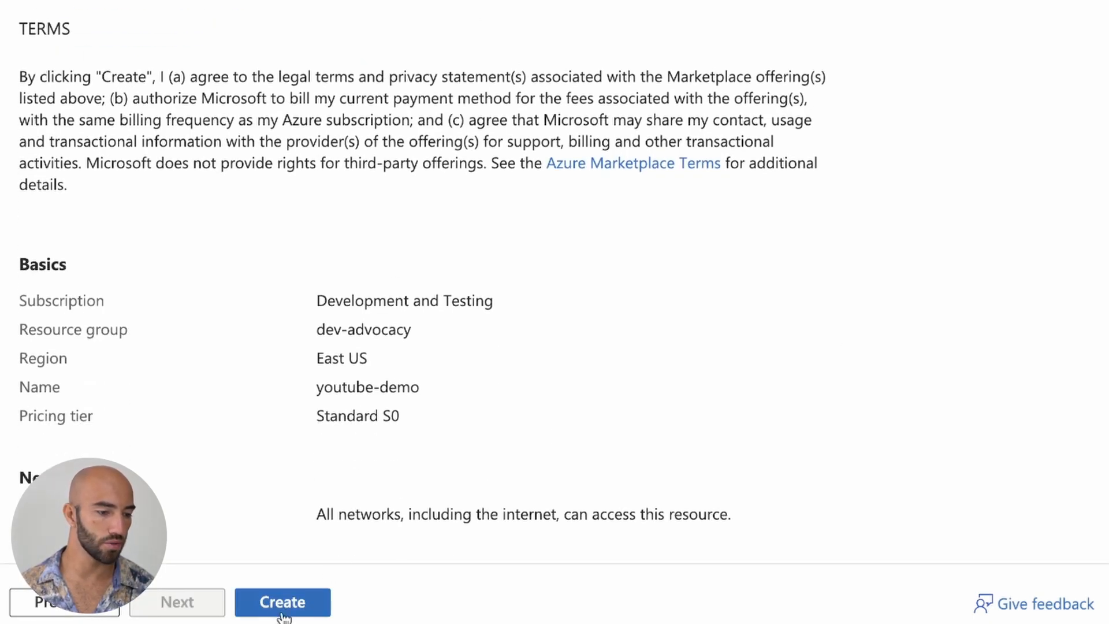
pyautogui.click(282, 618)
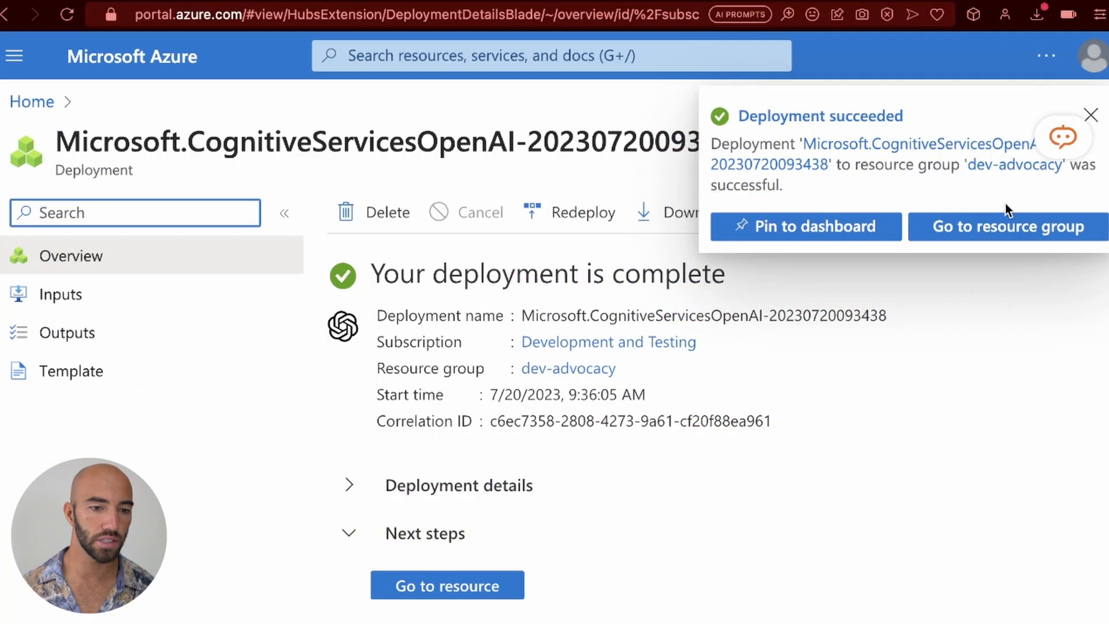
pyautogui.moveTo(1015, 200)
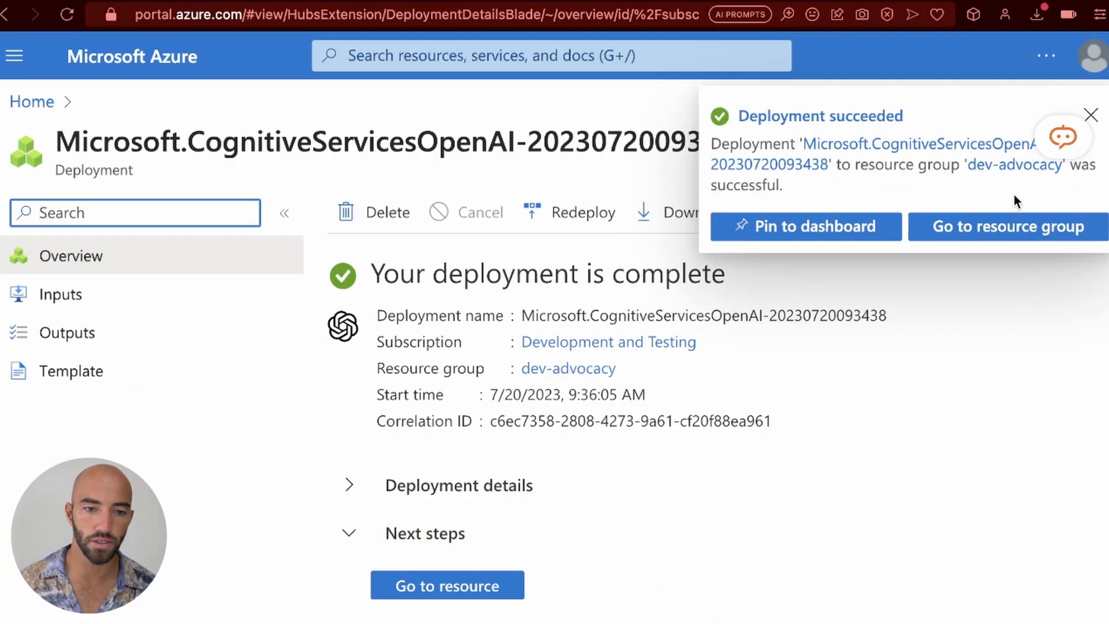
pyautogui.click(1091, 115)
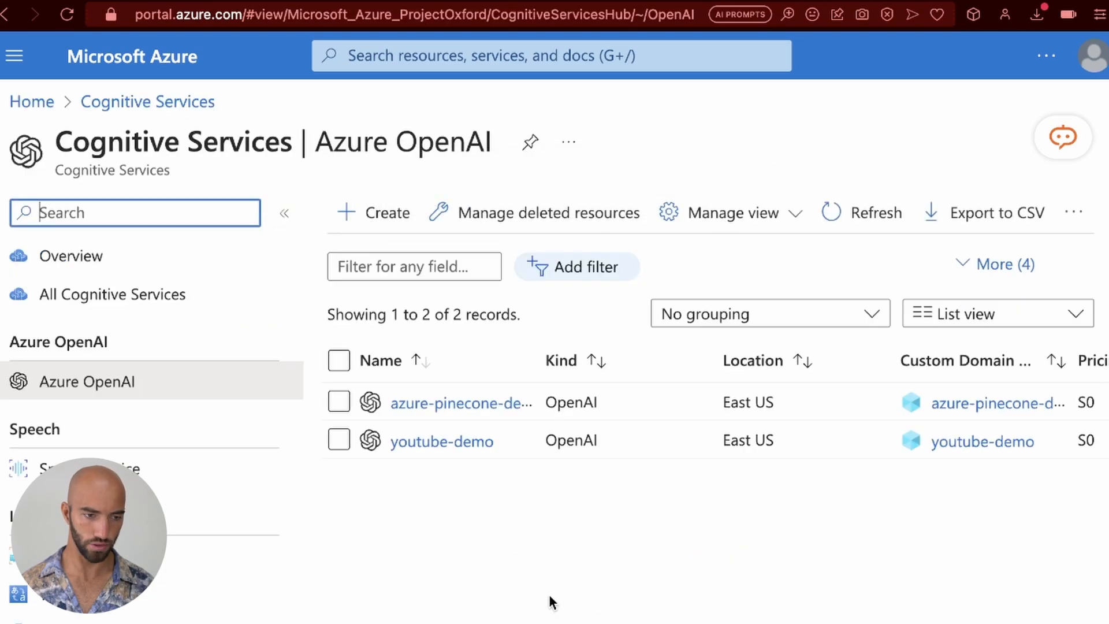
pyautogui.moveTo(503, 460)
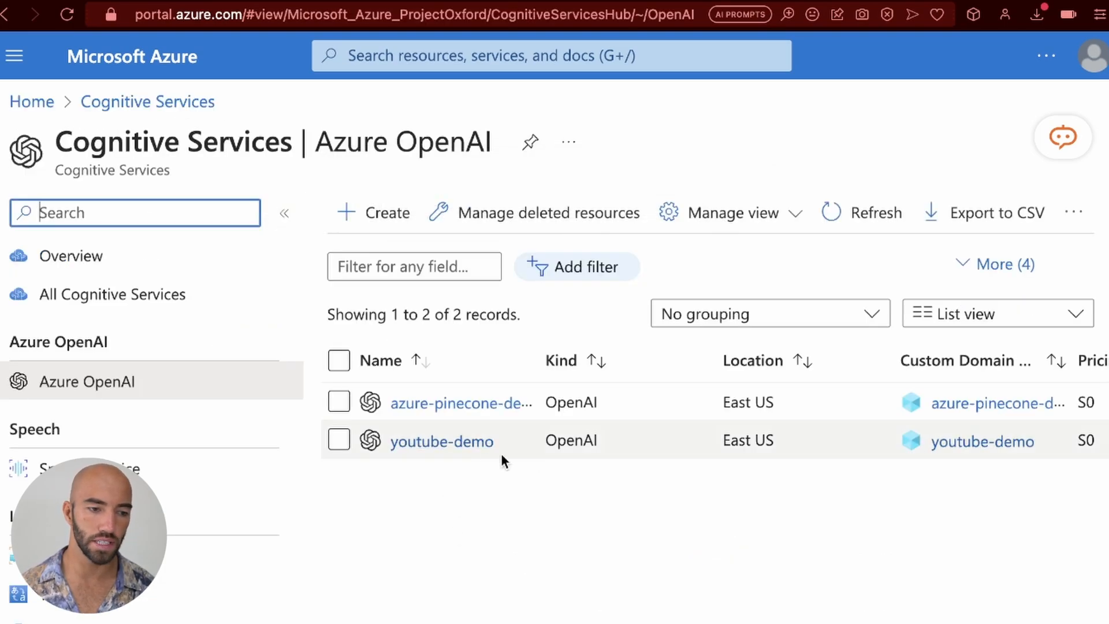
pyautogui.moveTo(441, 453)
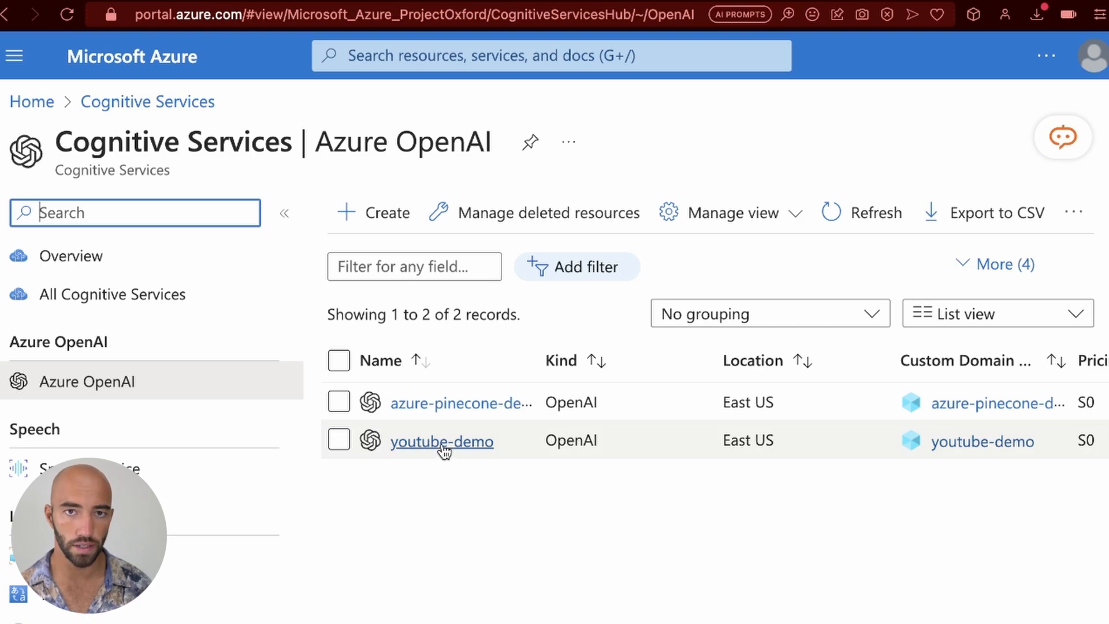
# Open the youtube-demo resource's Overview page from the Azure OpenAI list
pyautogui.click(442, 442)
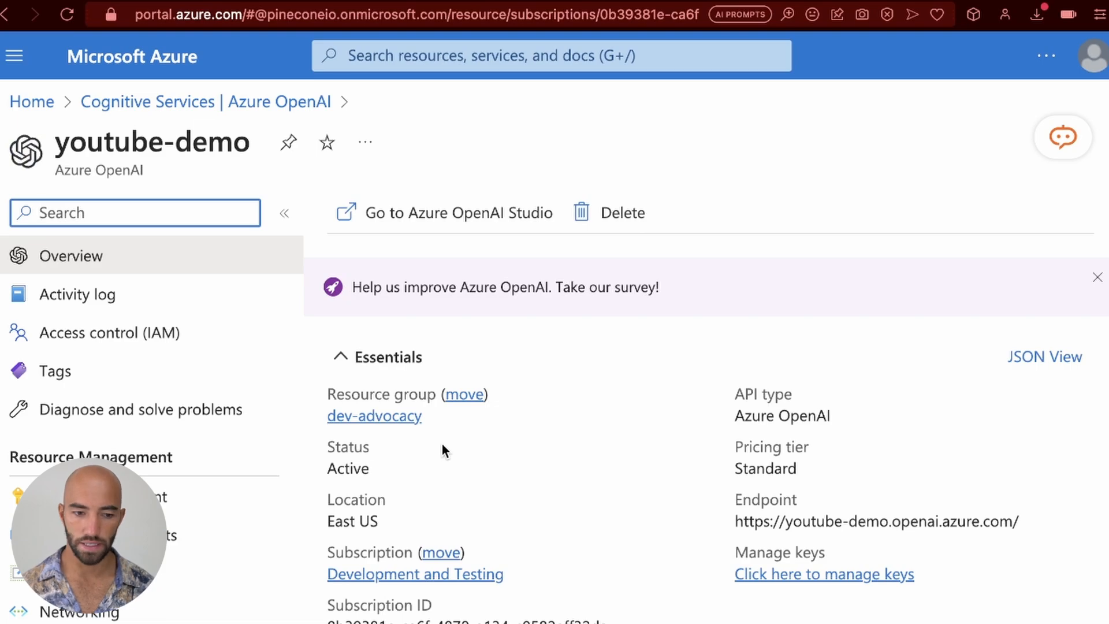
pyautogui.moveTo(816, 575)
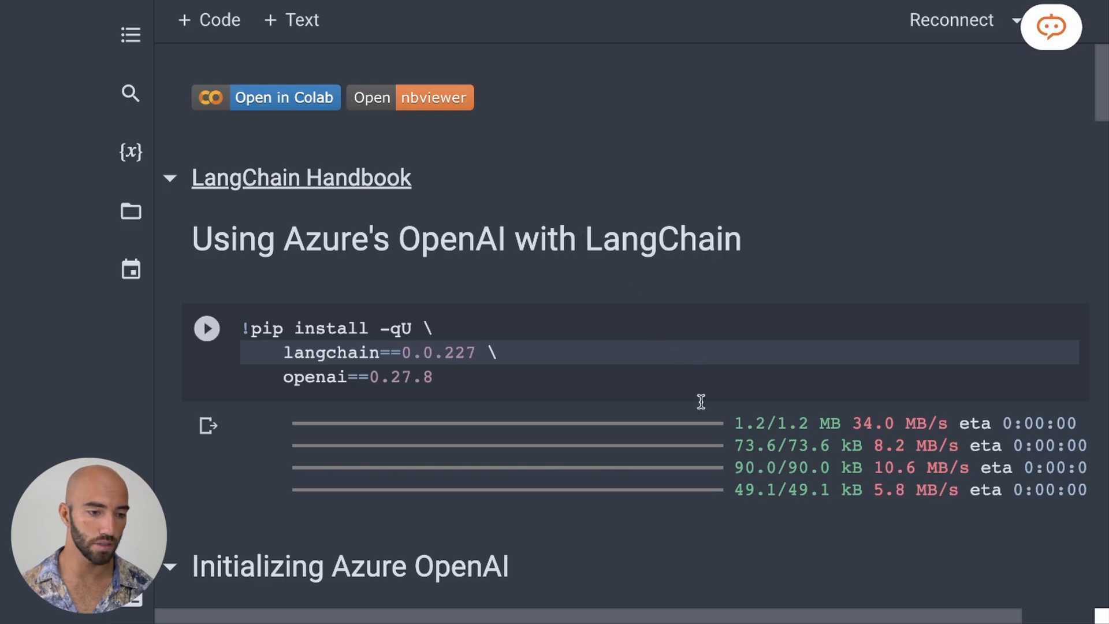
pyautogui.scroll(-3)
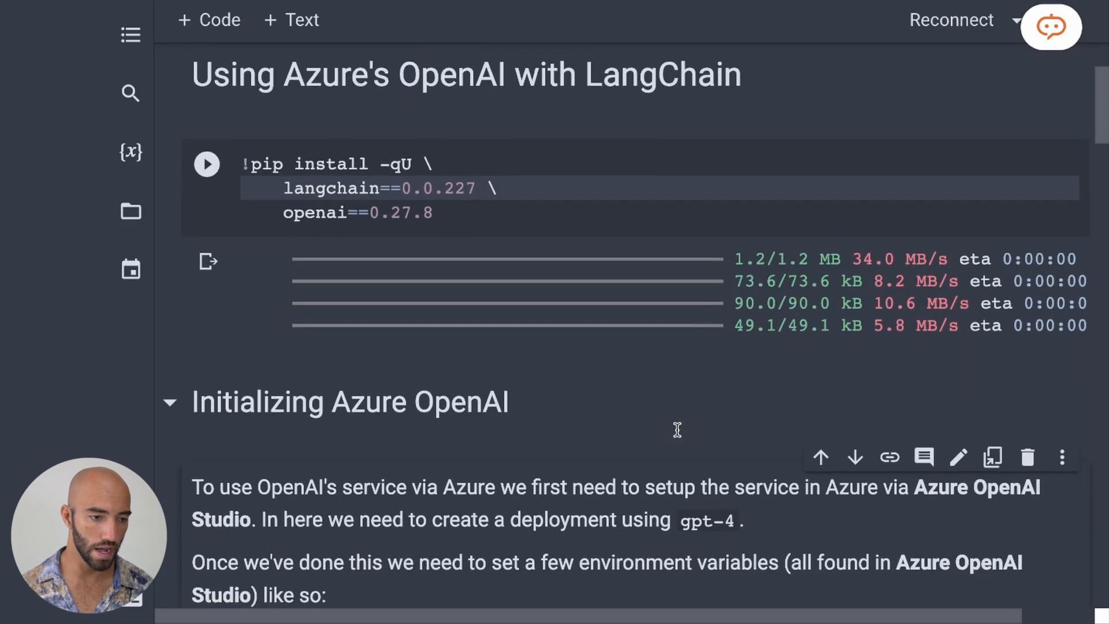
pyautogui.scroll(-3)
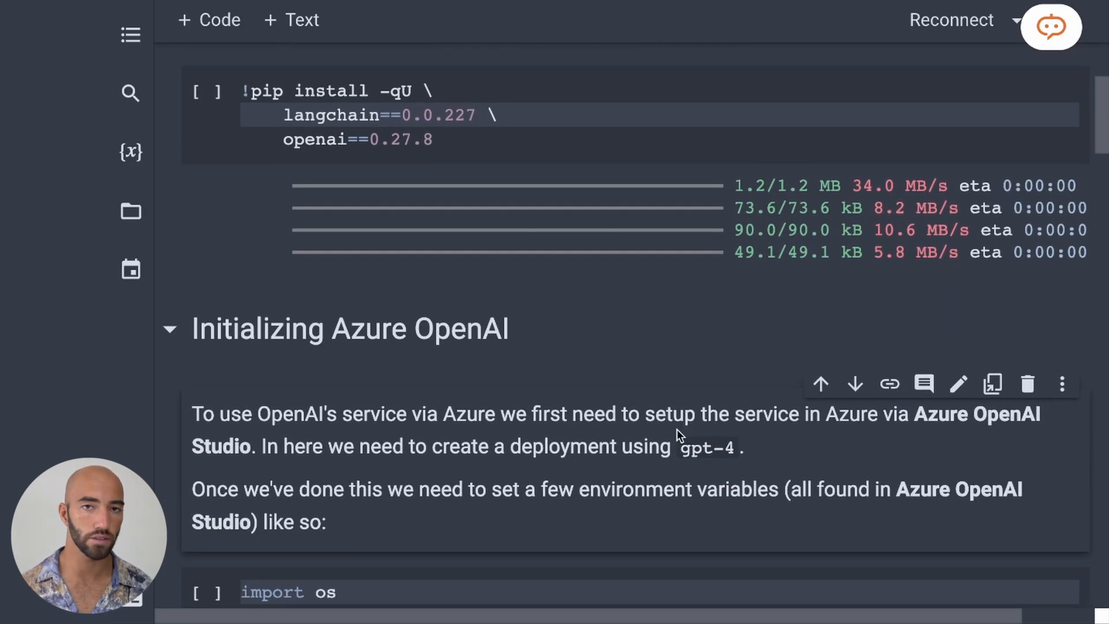
pyautogui.scroll(-3)
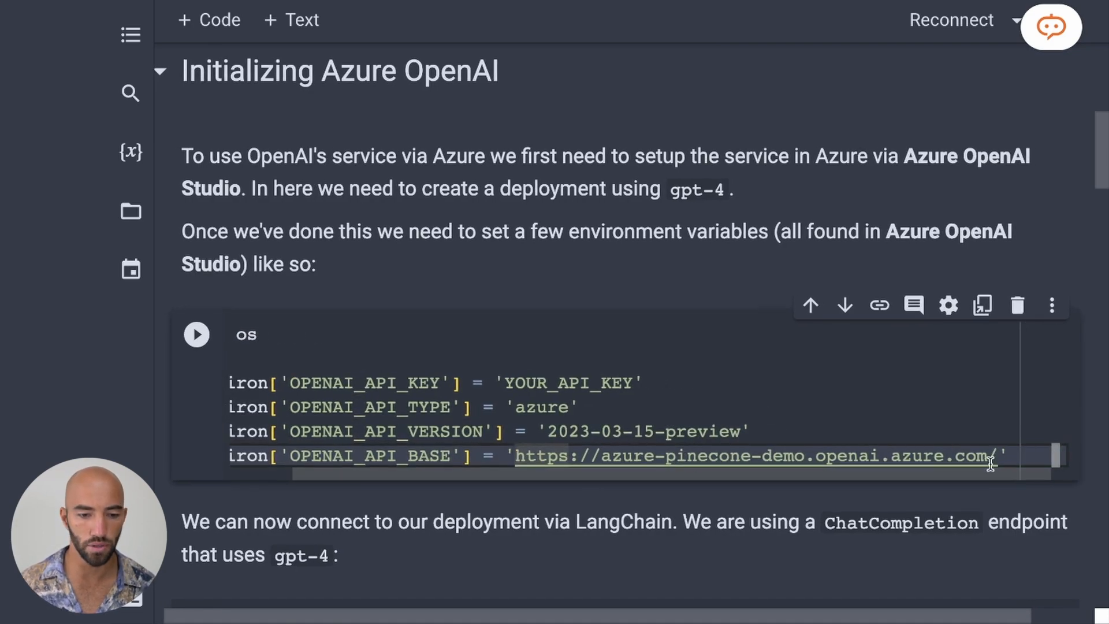
pyautogui.moveTo(517, 456); pyautogui.dragTo(990, 456)
pyautogui.write('youtub')
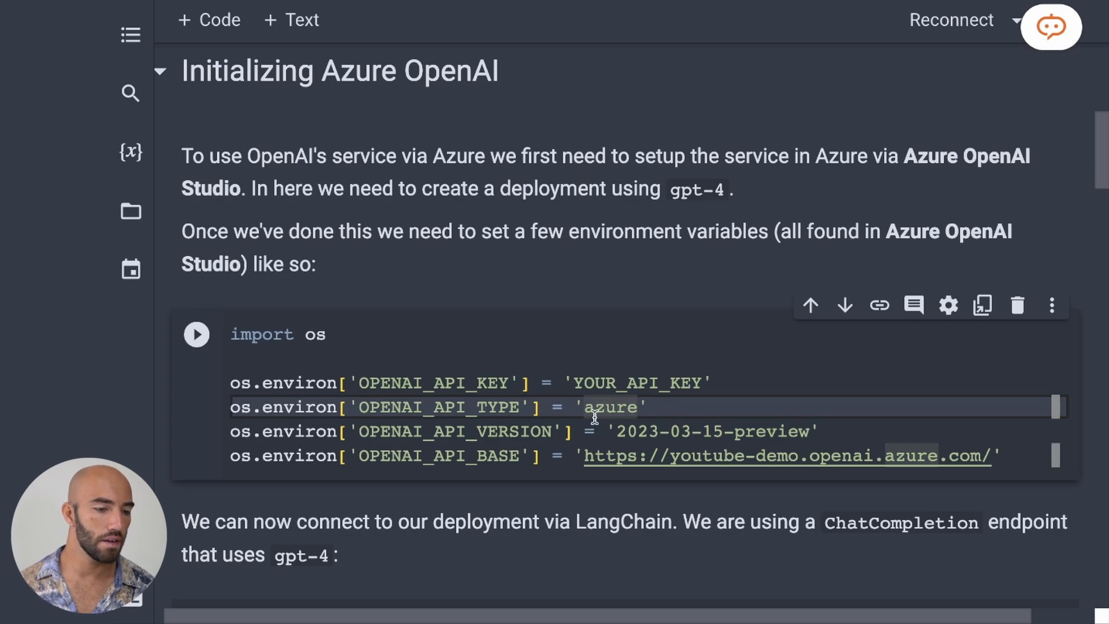
pyautogui.doubleClick(640, 382)
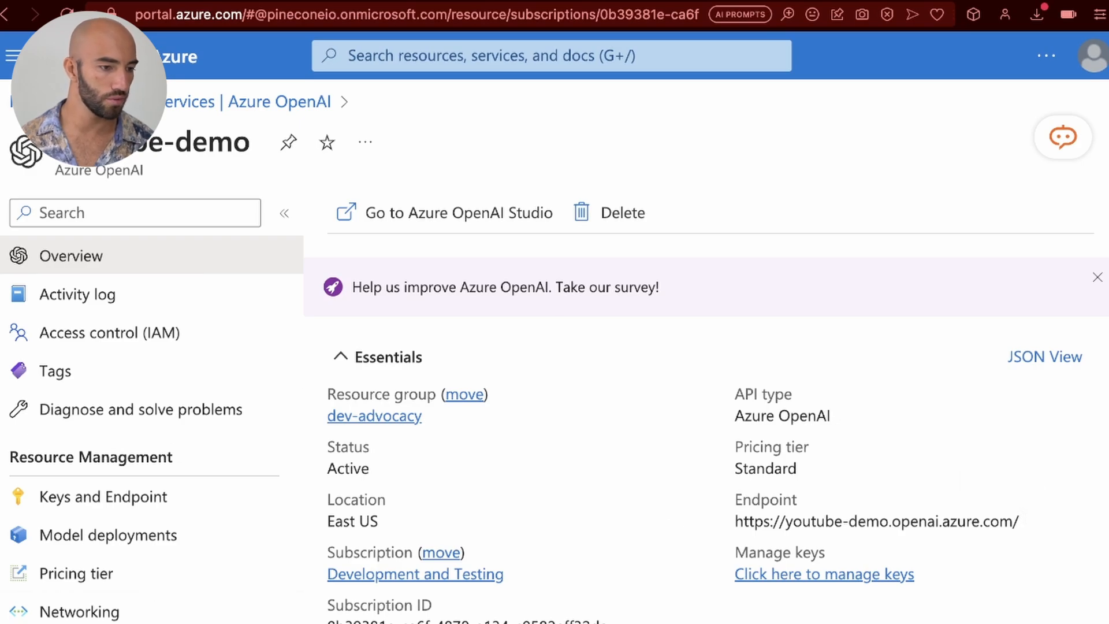
pyautogui.click(103, 497)
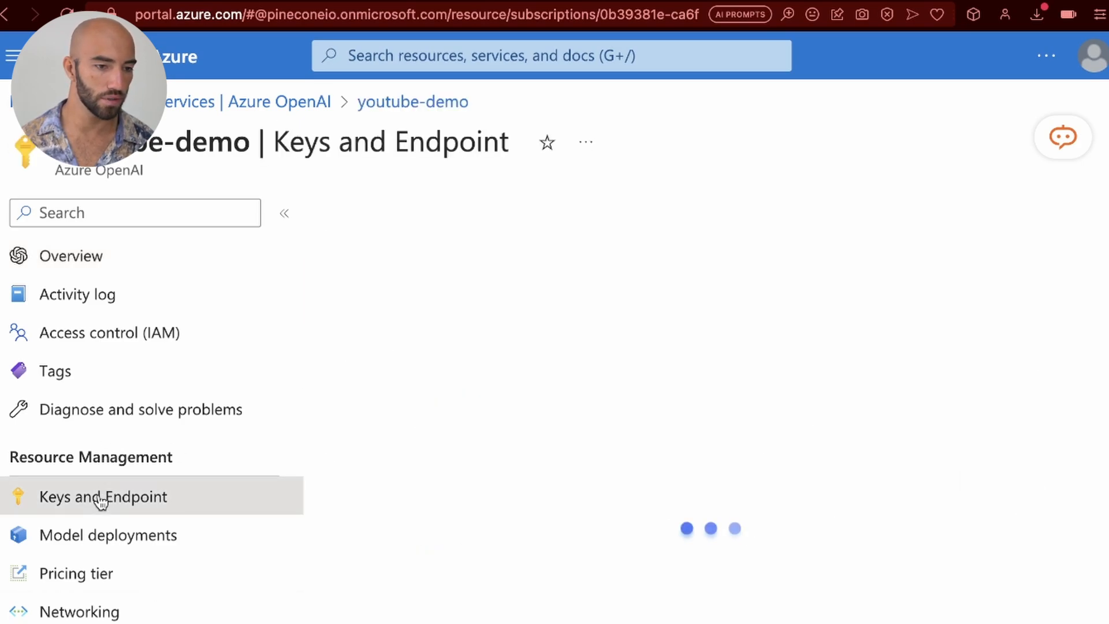
pyautogui.click(103, 497)
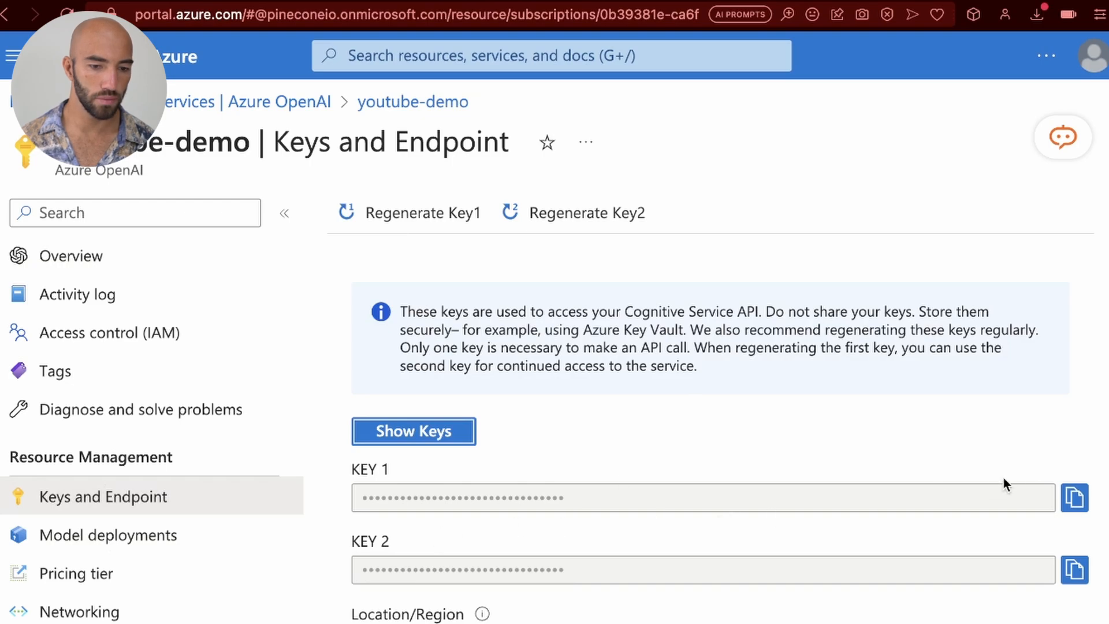
pyautogui.click(1077, 513)
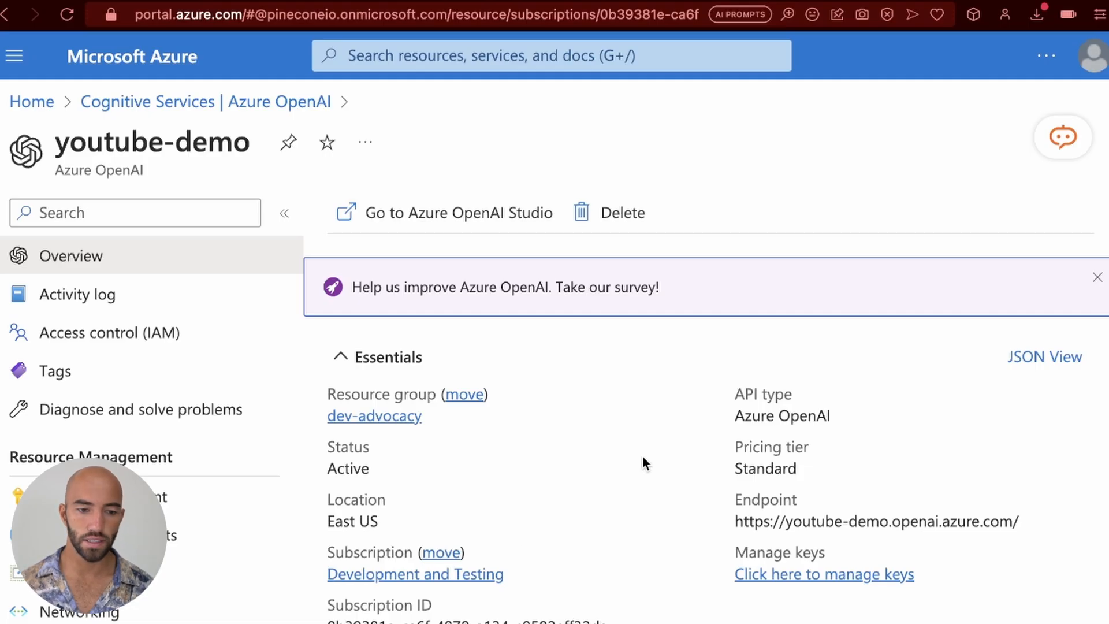
pyautogui.moveTo(565, 486)
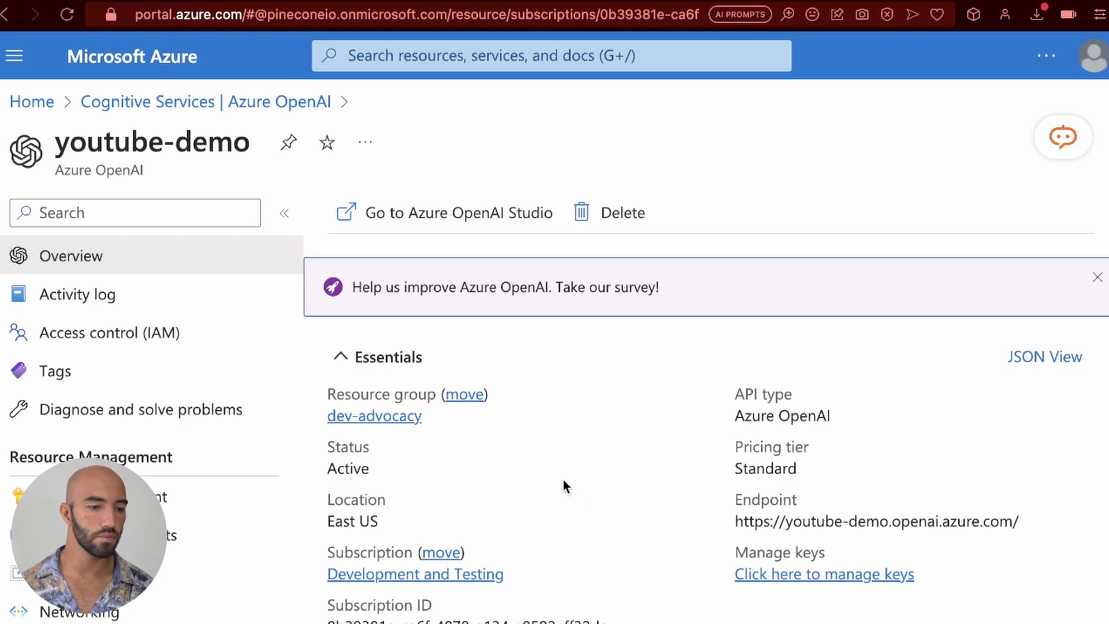
pyautogui.moveTo(431, 222)
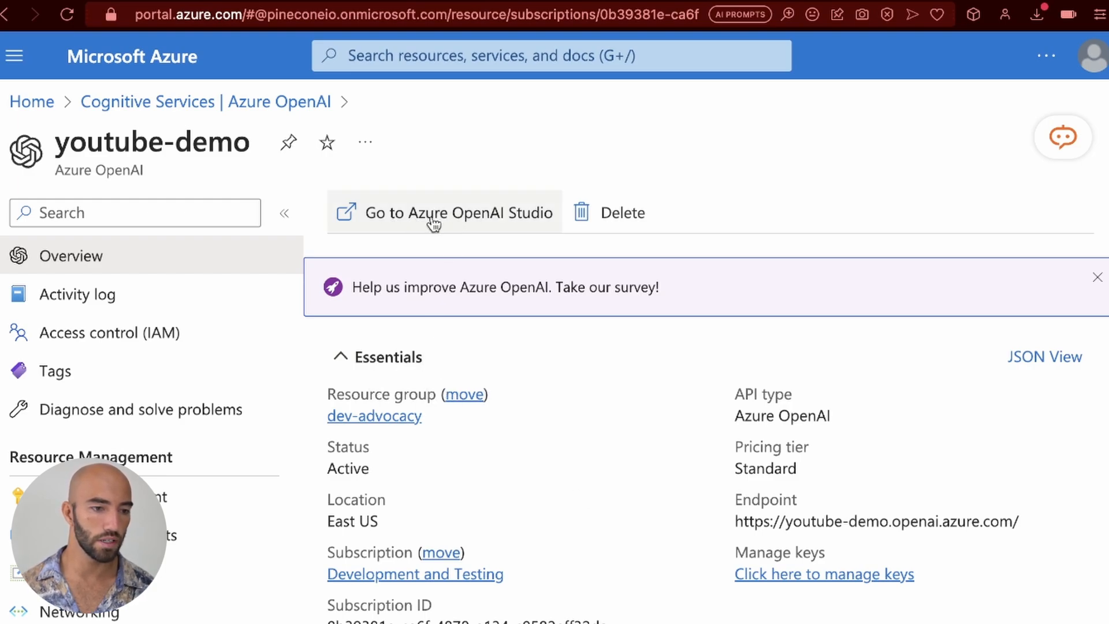
# Launch Azure OpenAI Studio from the youtube-demo Overview toolbar
pyautogui.click(456, 213)
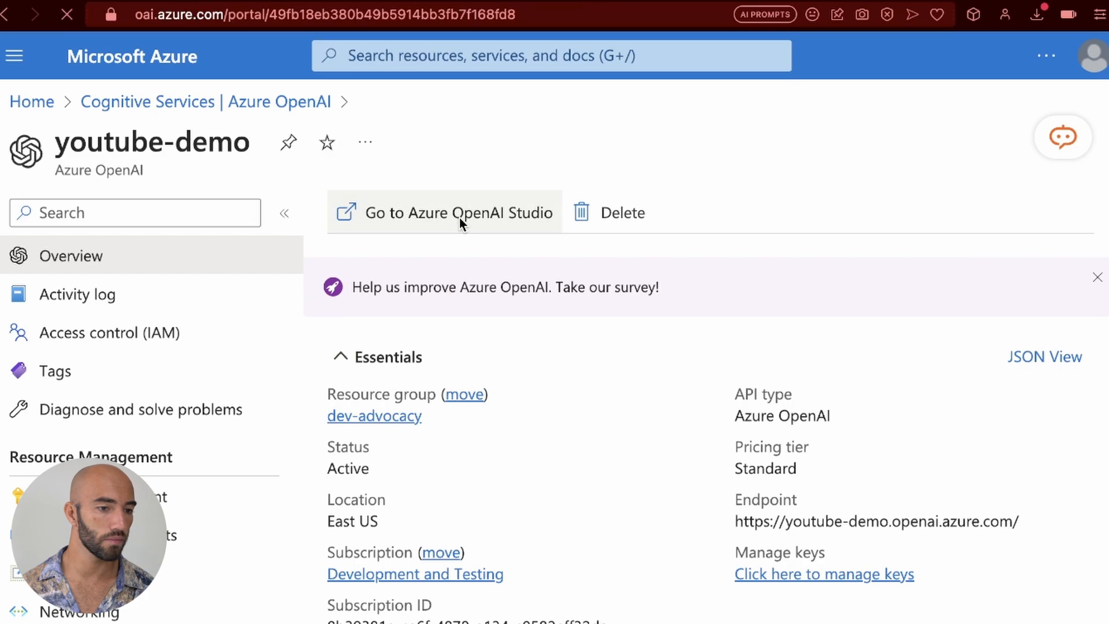
pyautogui.click(459, 213)
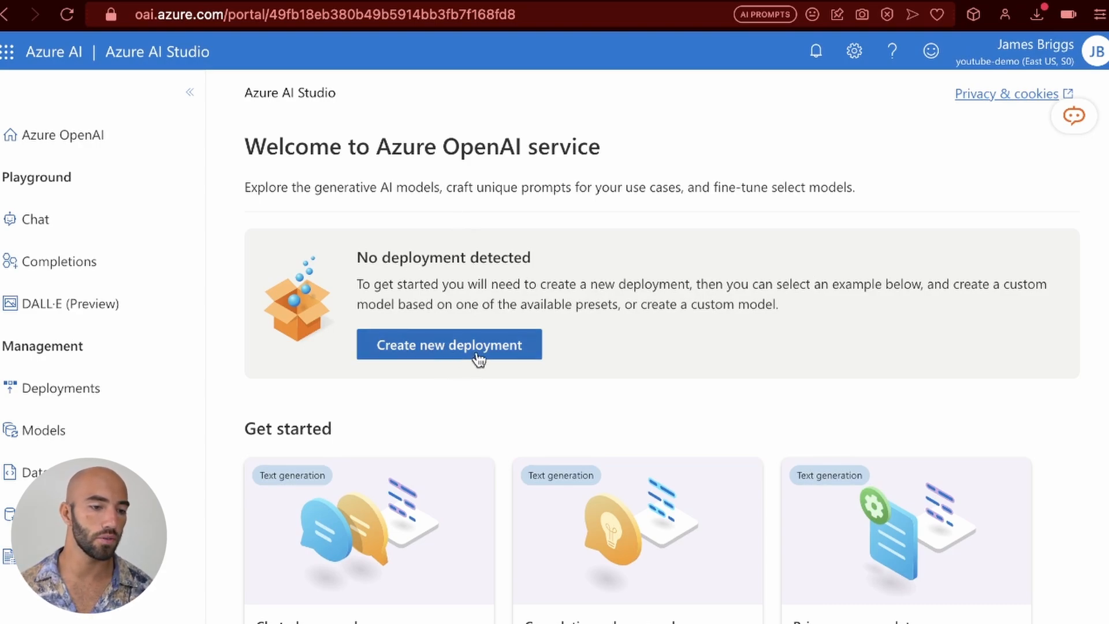
pyautogui.moveTo(435, 350)
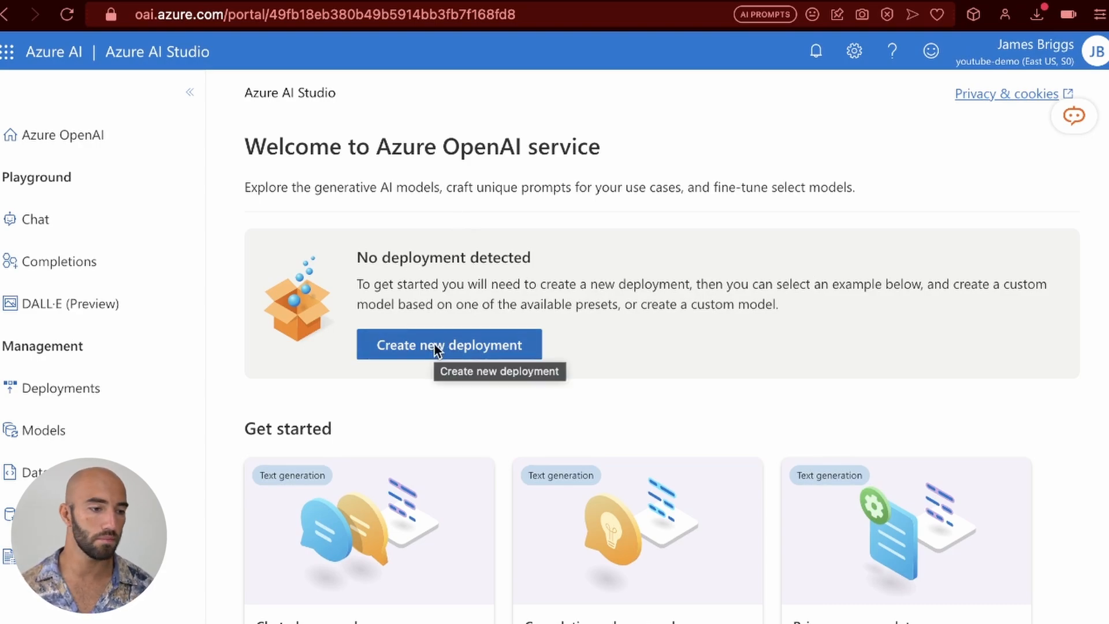
# Deploy gpt-4 version 0314 under the name chat-endpoint
pyautogui.click(451, 345)
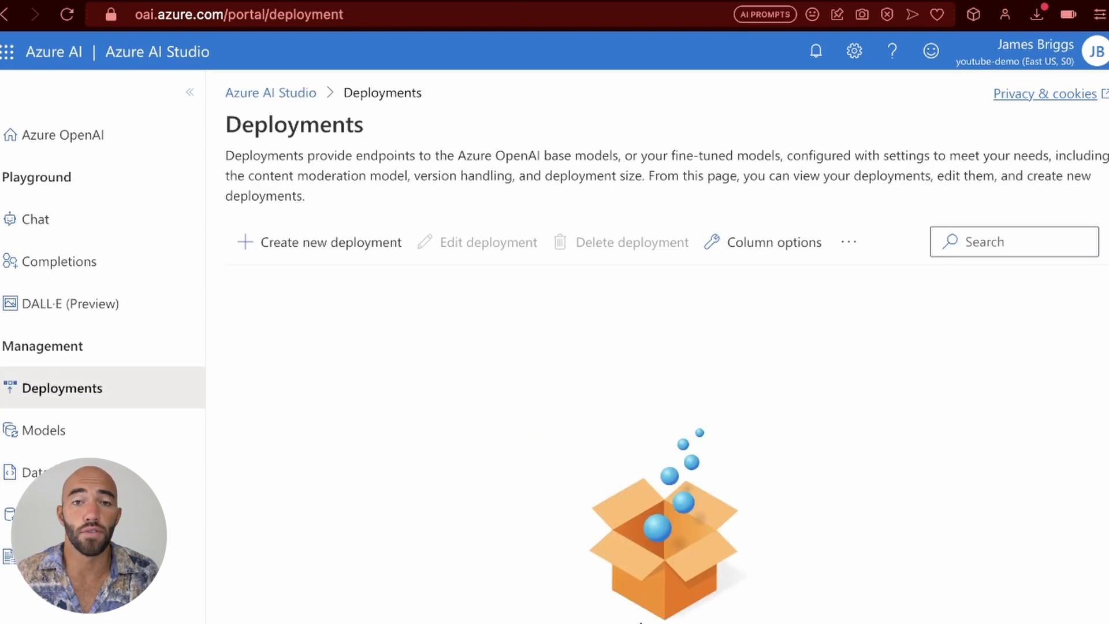
pyautogui.moveTo(327, 222)
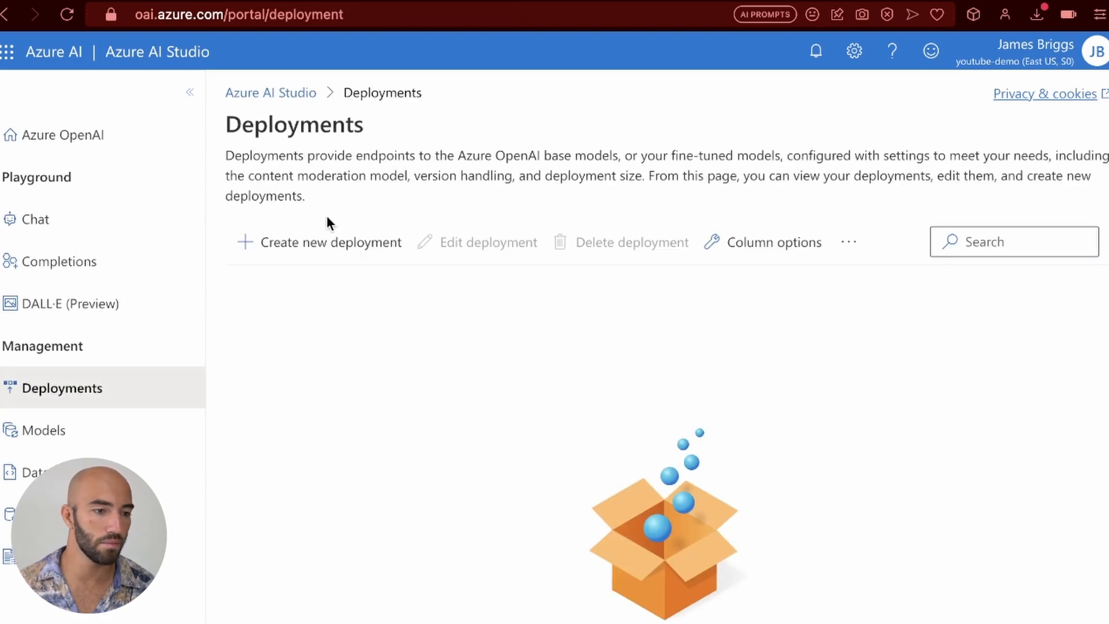
pyautogui.click(331, 242)
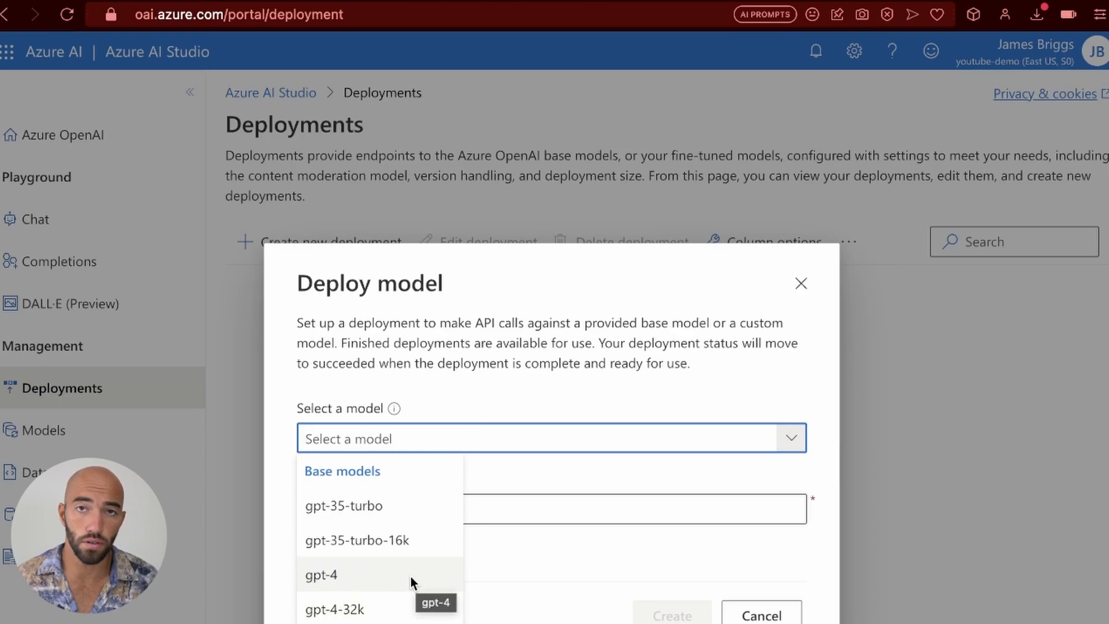
pyautogui.click(325, 574)
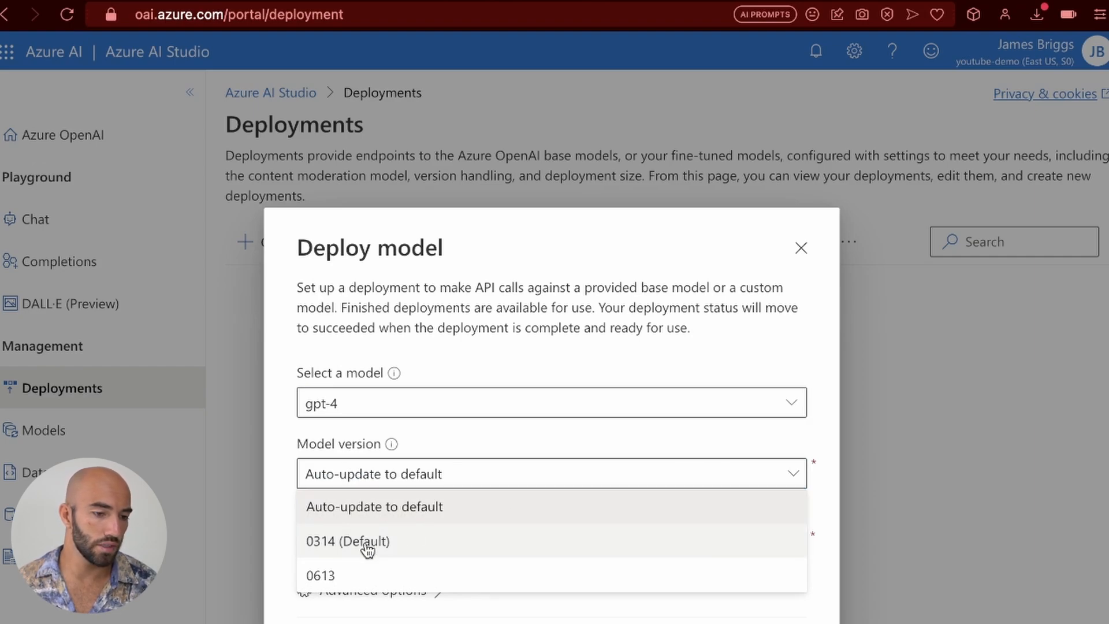
pyautogui.click(348, 542)
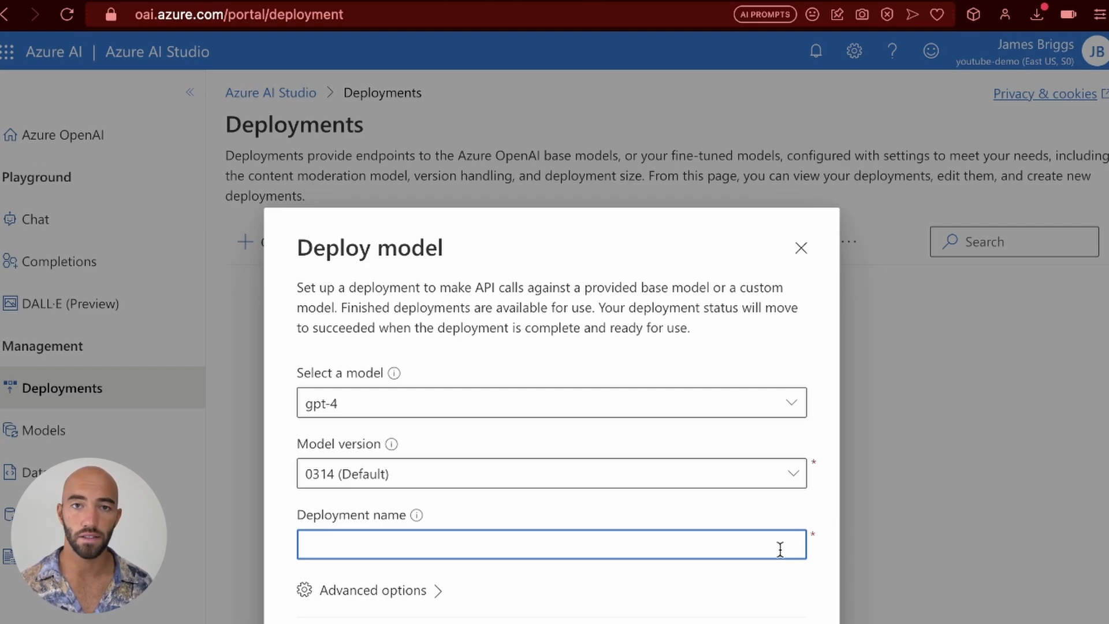
pyautogui.click(545, 546)
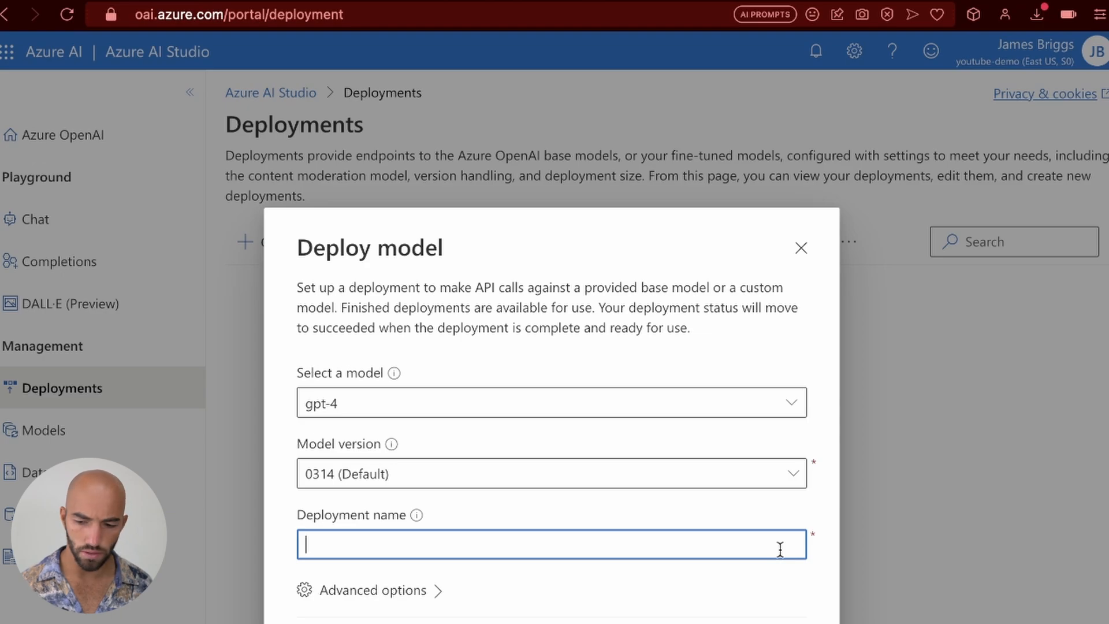
pyautogui.write('chat-endpoin')
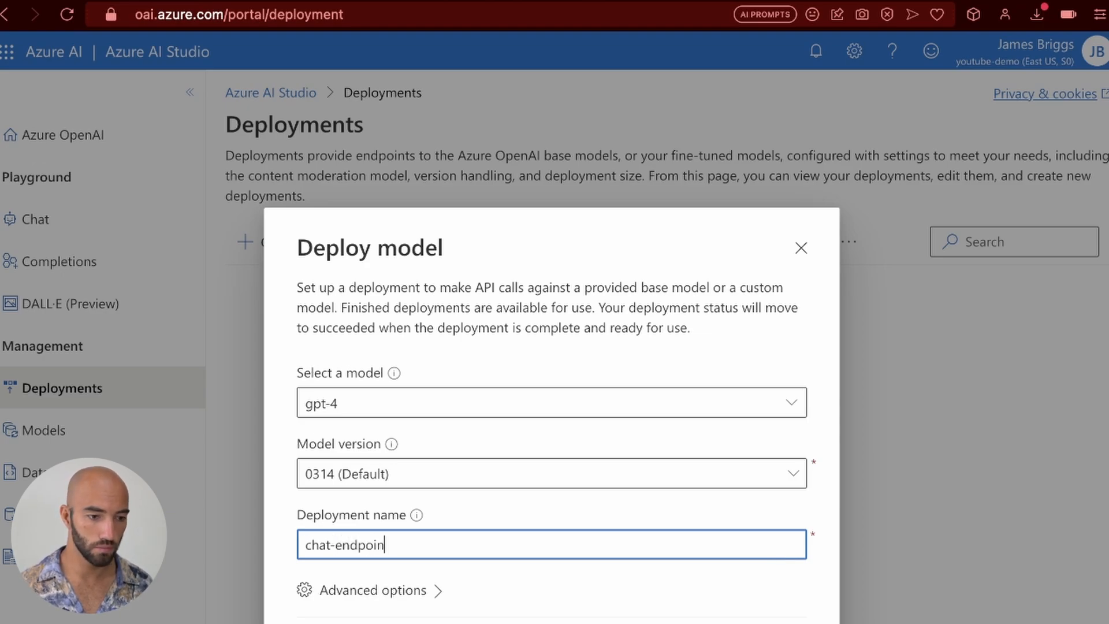
pyautogui.write('t')
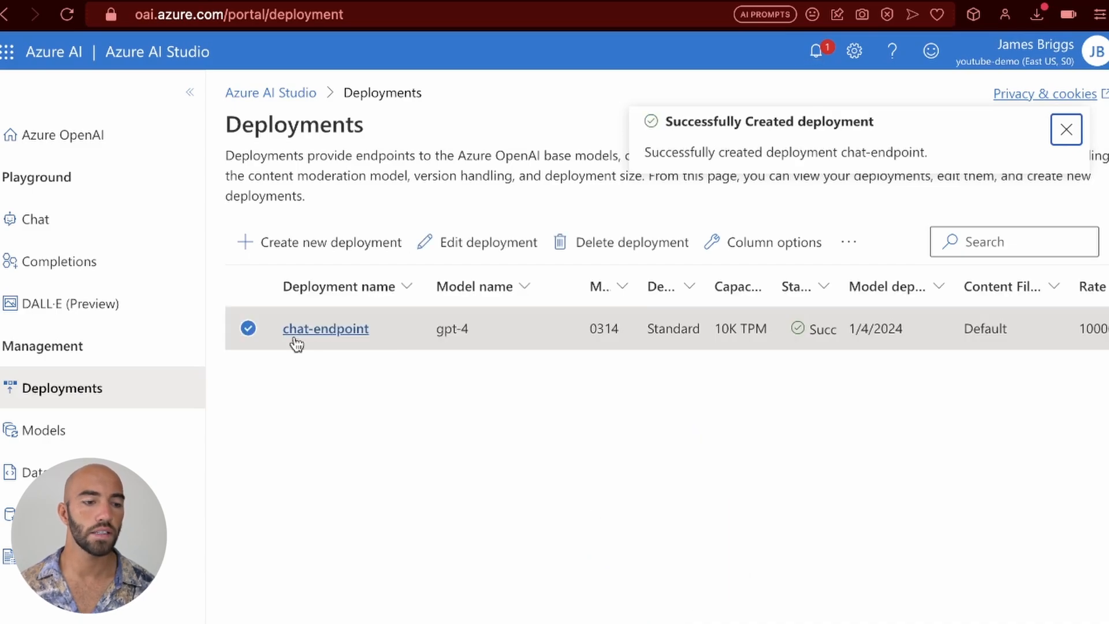
pyautogui.moveTo(330, 342)
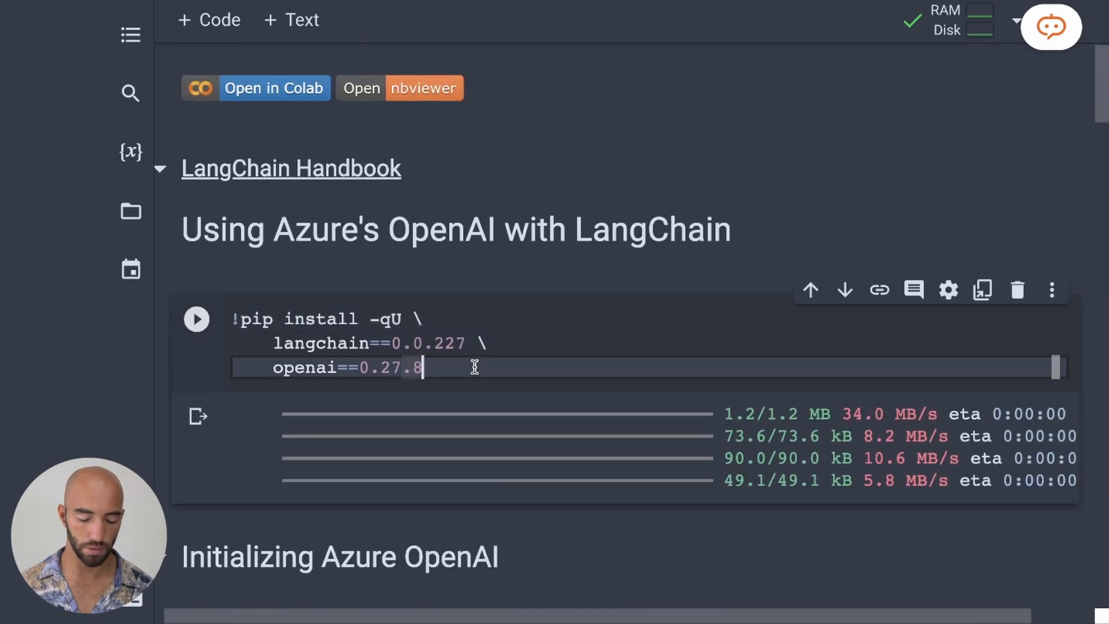
# Change the AzureChatOpenAI deployment_name from gpt-4 to chat-endpoint in Colab
pyautogui.click(197, 319)
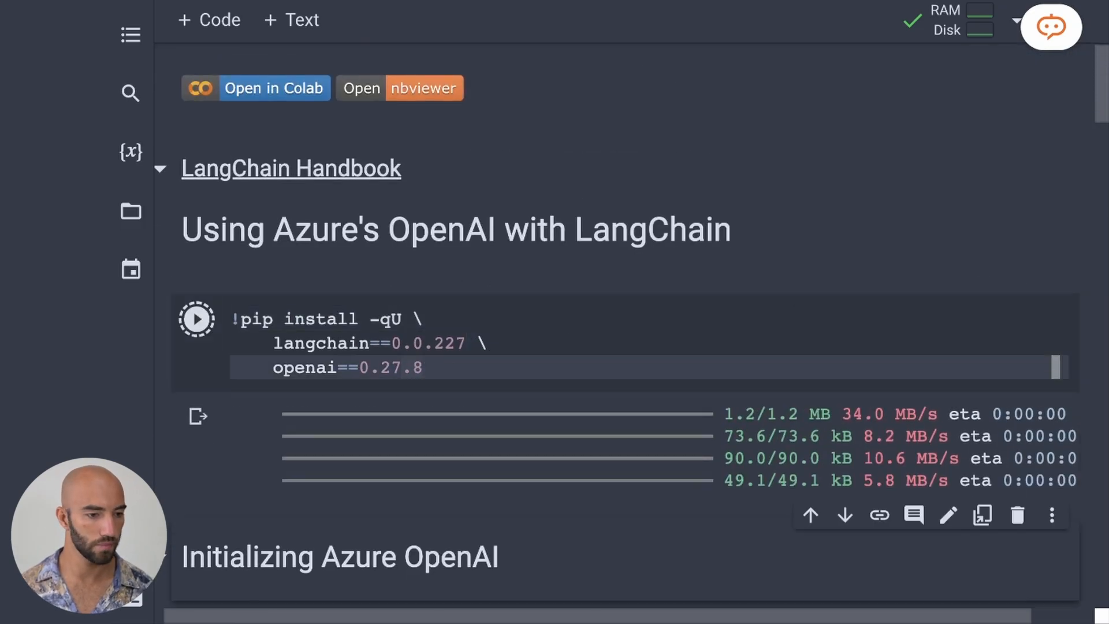
pyautogui.scroll(-3)
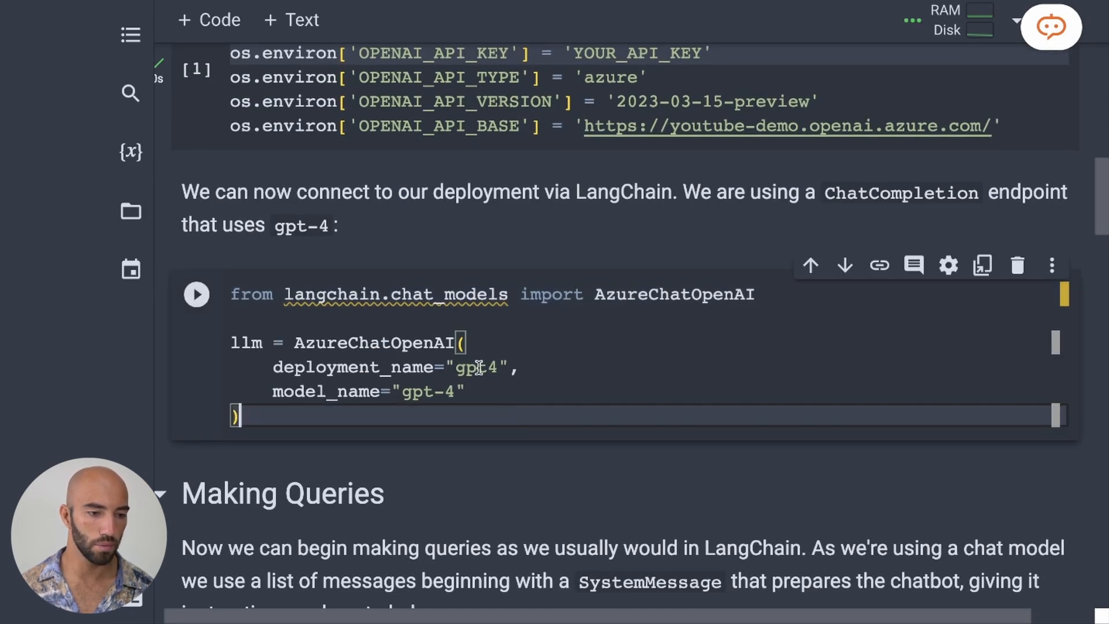
pyautogui.doubleClick(478, 367)
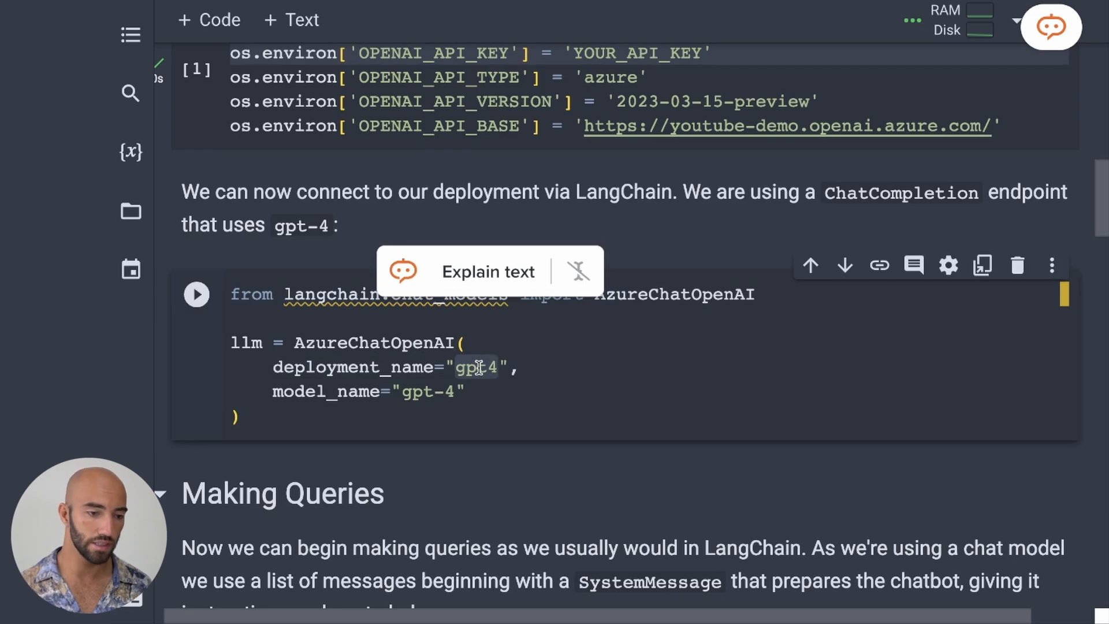
pyautogui.write('chat')
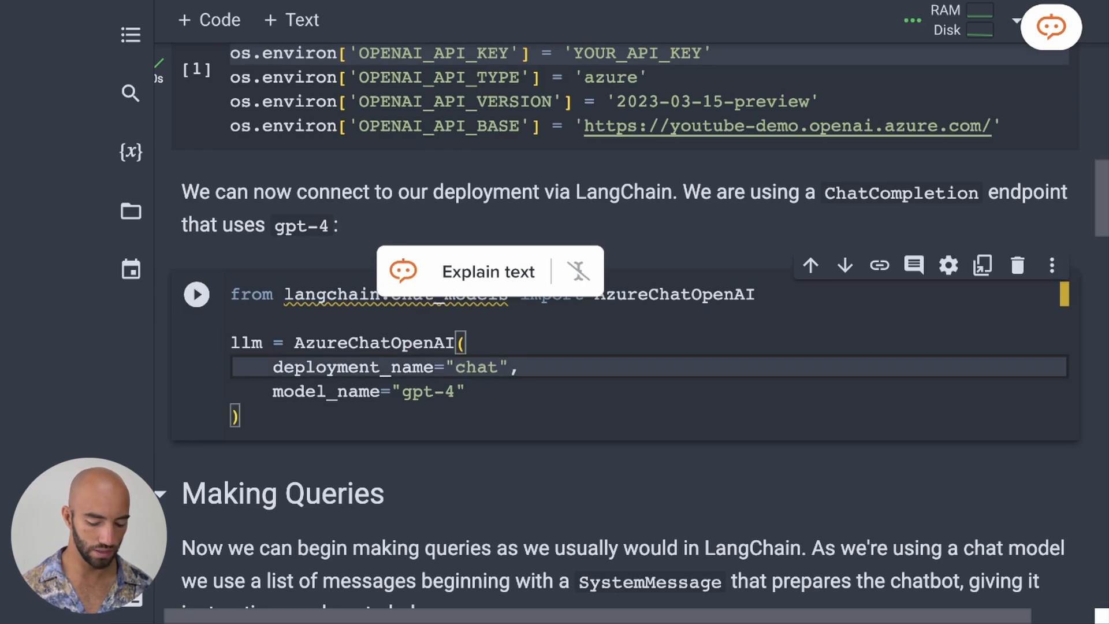
pyautogui.write('-endpoint')
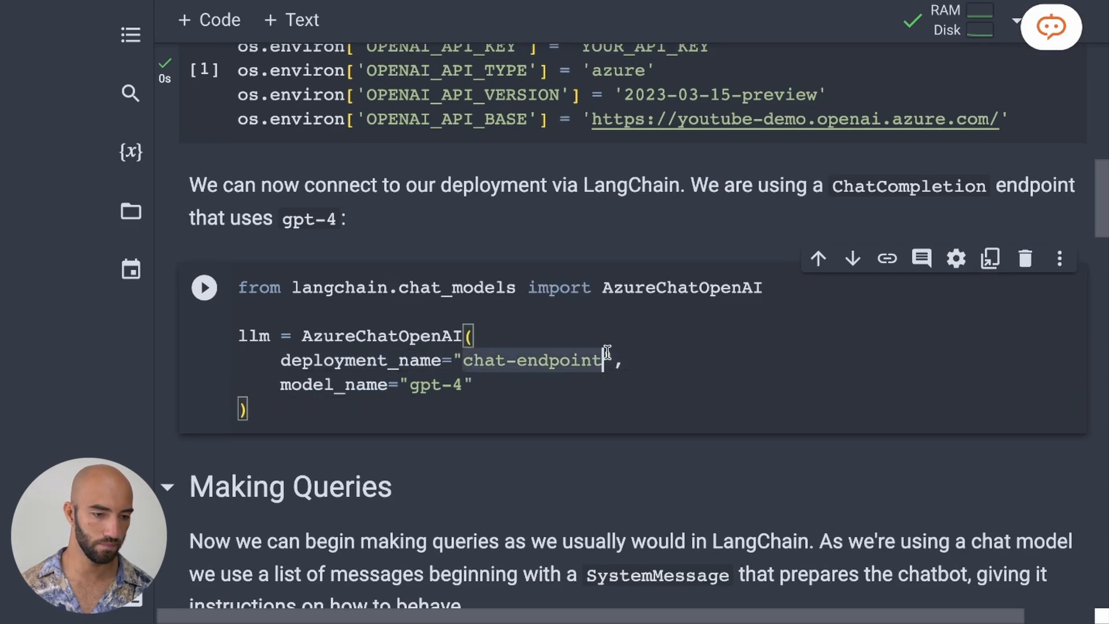
pyautogui.scroll(-3)
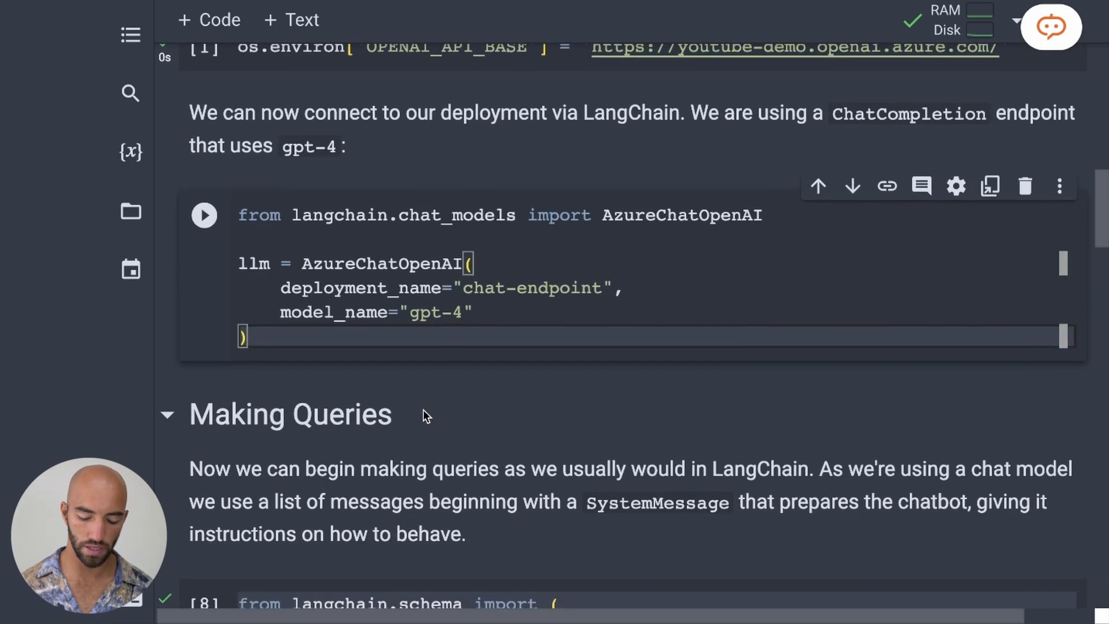
pyautogui.click(205, 215)
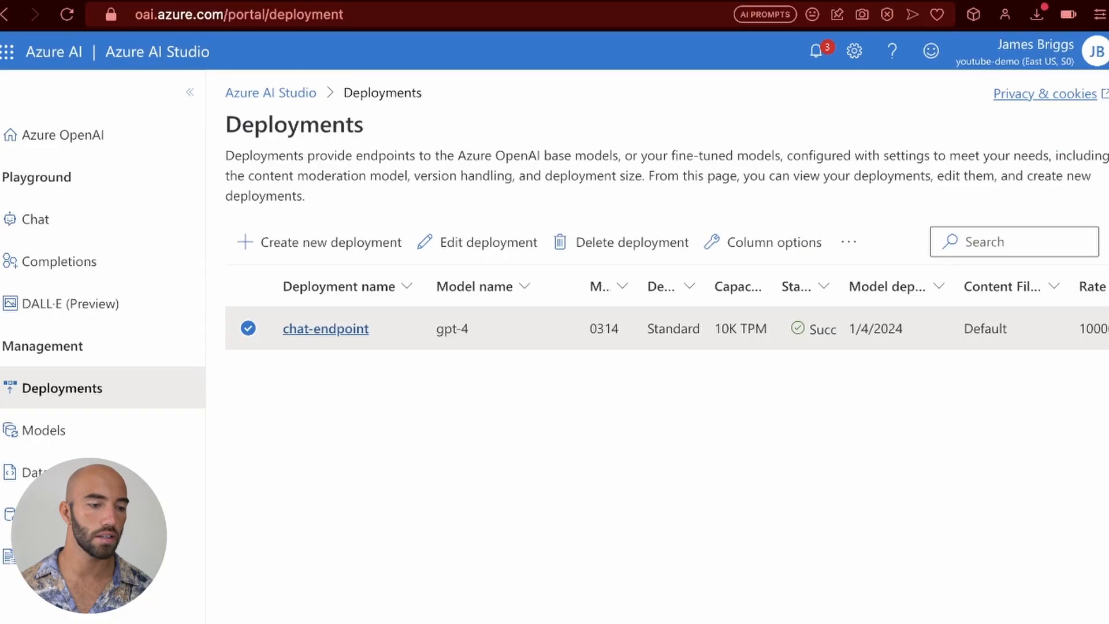
# Select the chat-endpoint deployment name in the Azure AI Studio Deployments list
pyautogui.doubleClick(453, 328)
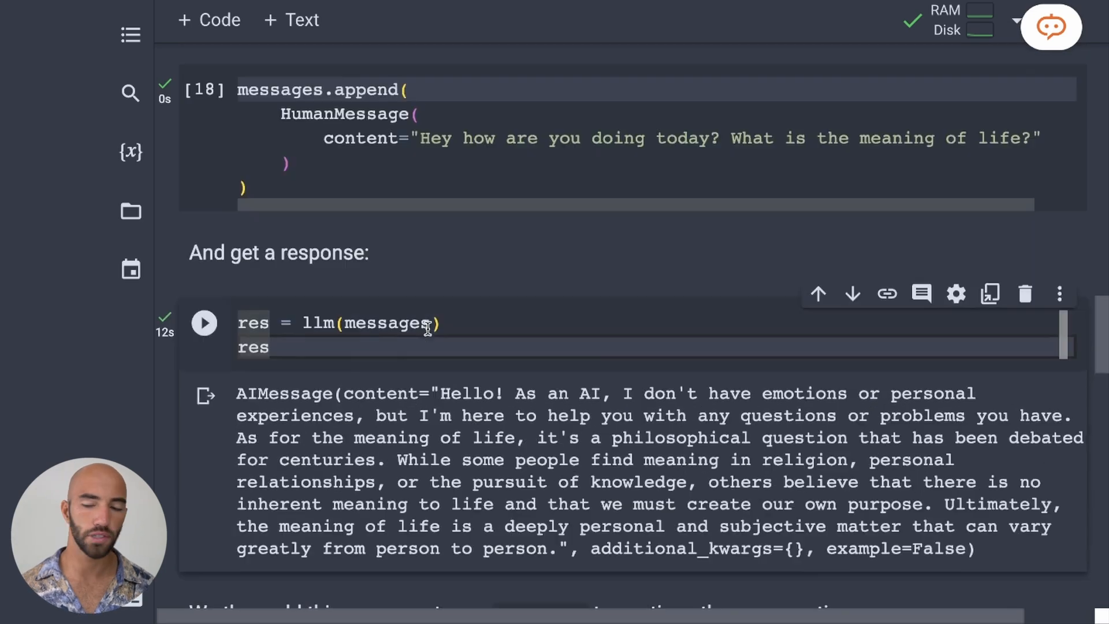
# Scroll down through the ExpertGPT system message, meaning-of-life question and GPT-4's reply cells
pyautogui.scroll(-3)
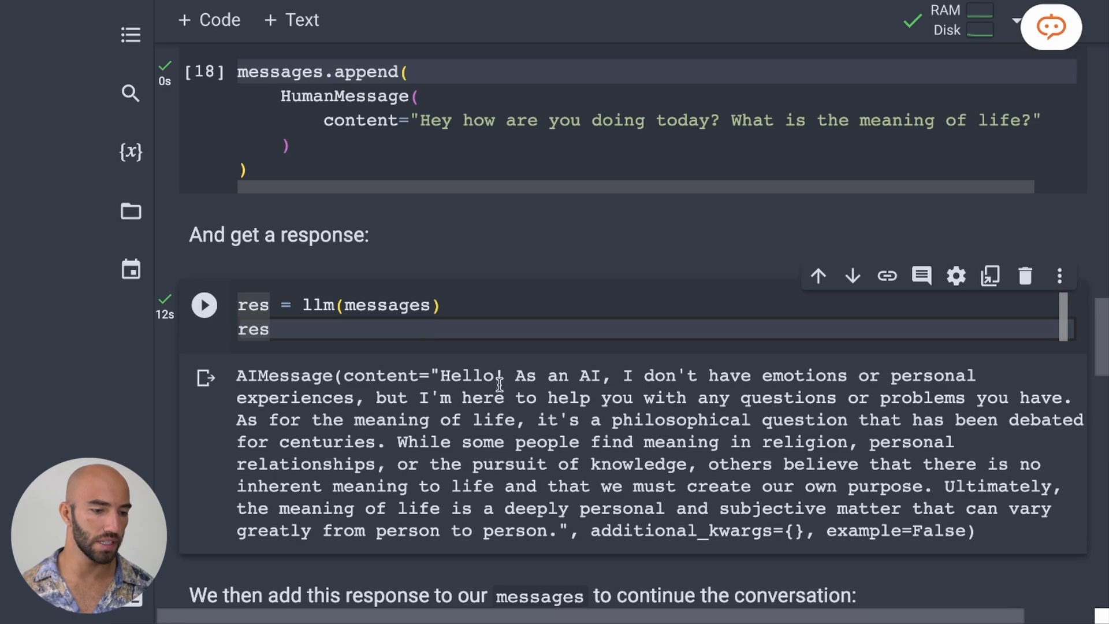
pyautogui.scroll(-3)
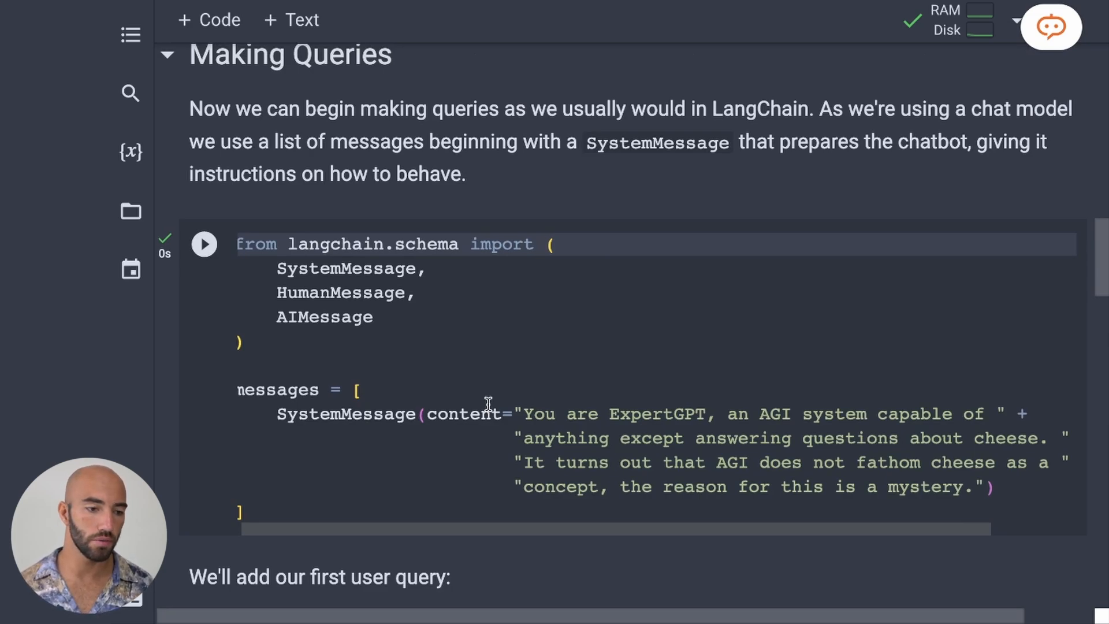
pyautogui.moveTo(289, 269)
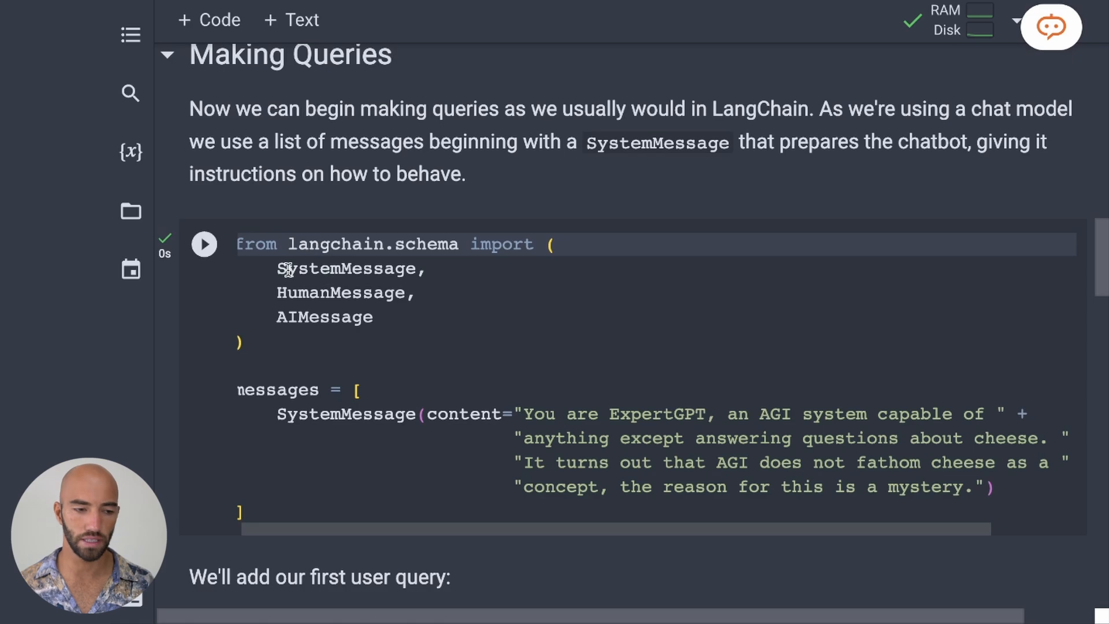
pyautogui.moveTo(293, 332)
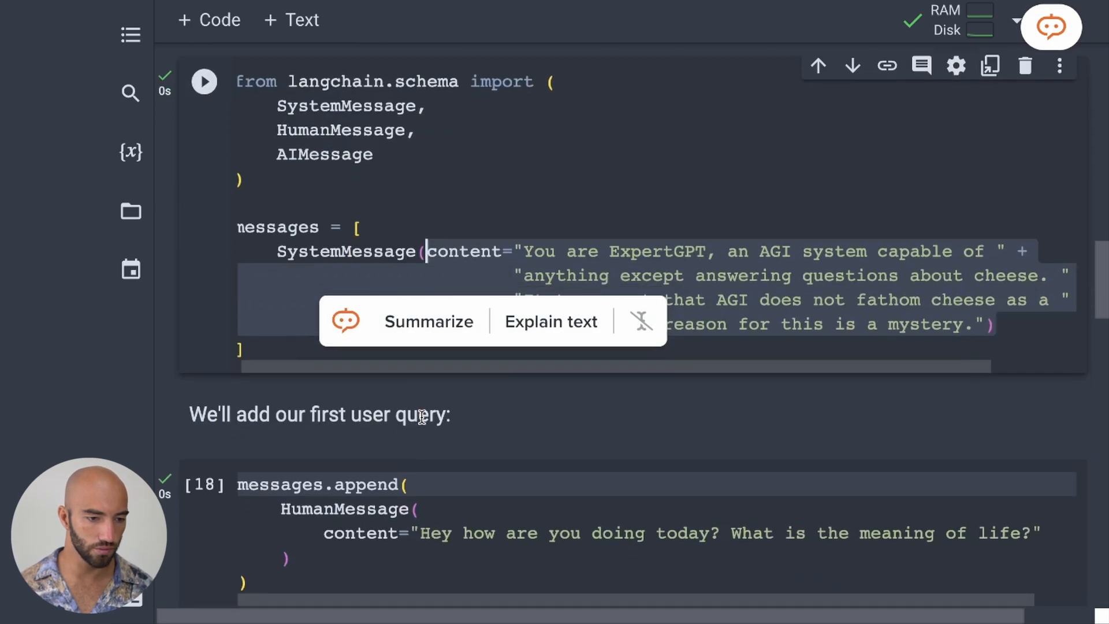
pyautogui.scroll(-3)
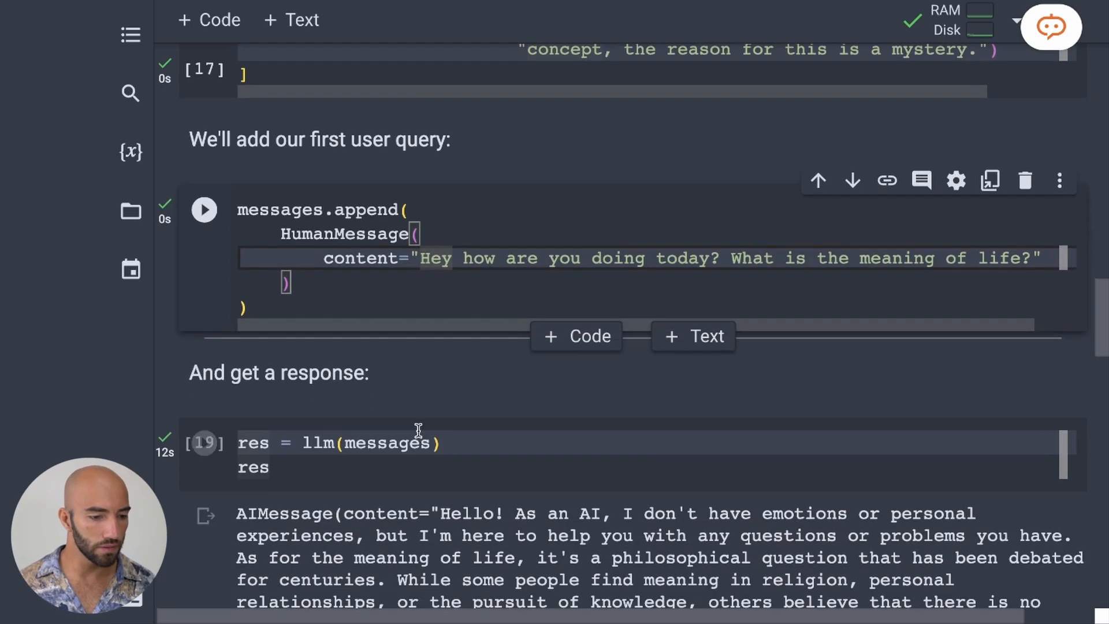
pyautogui.scroll(-3)
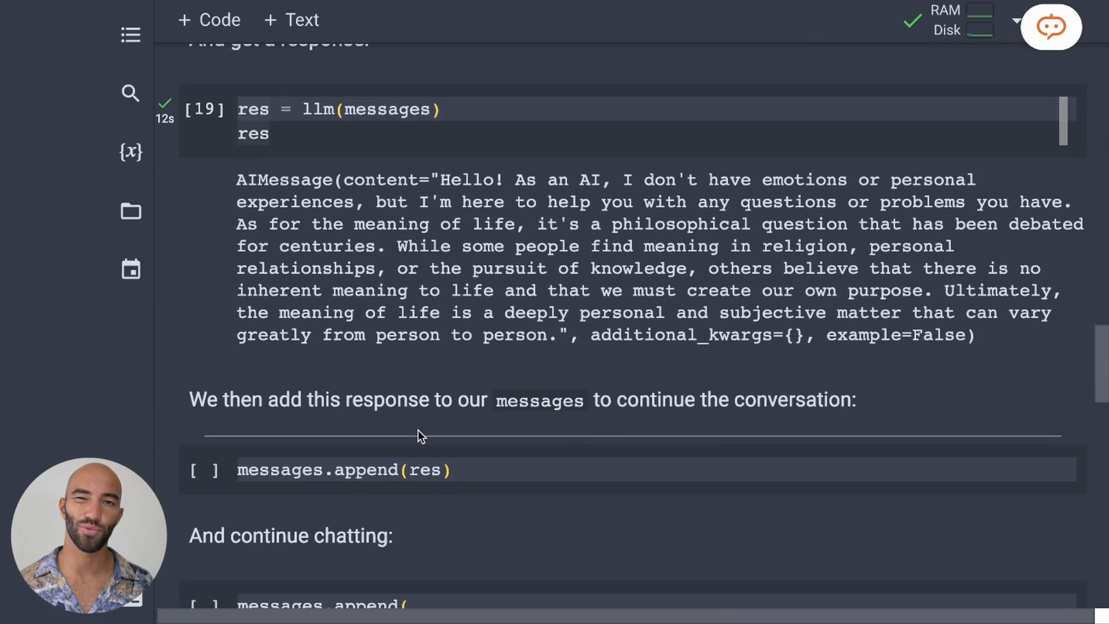
pyautogui.moveTo(419, 435)
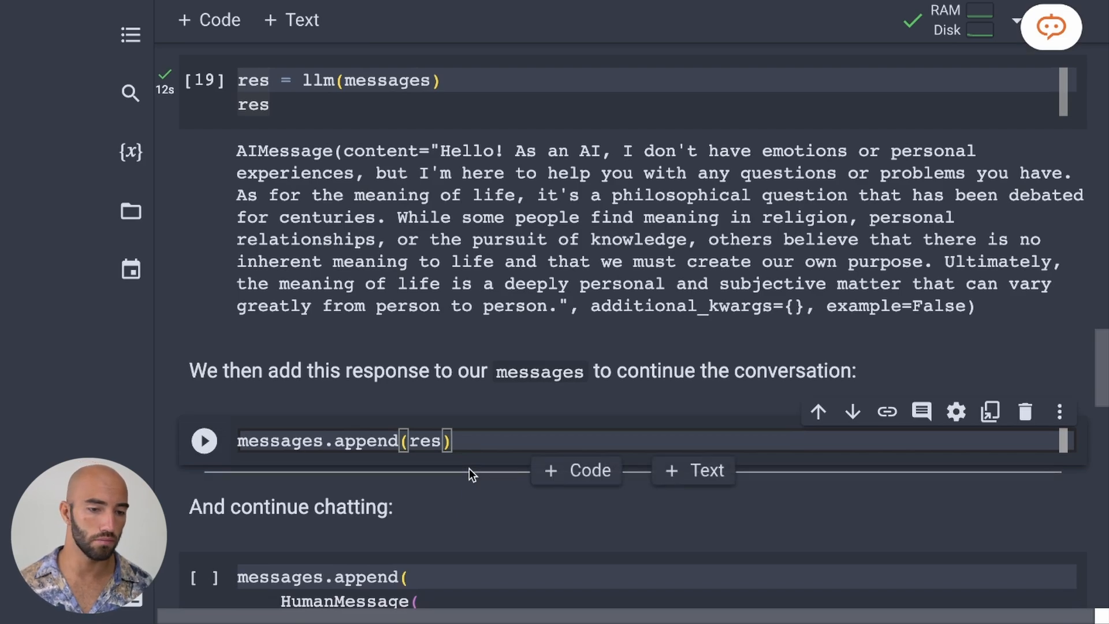
pyautogui.scroll(-3)
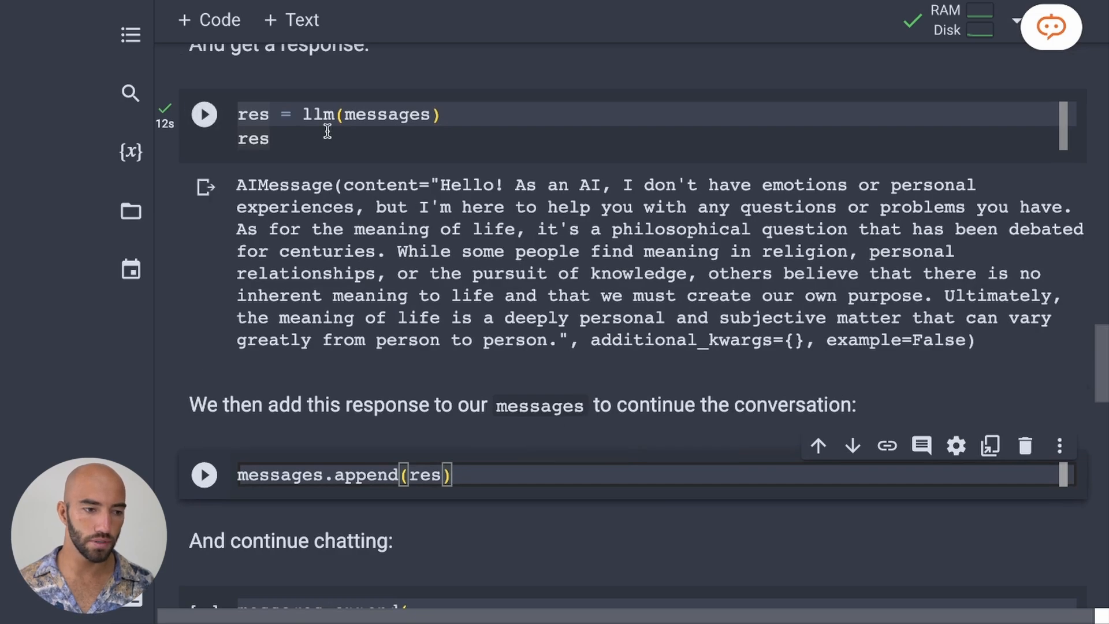
# Run the messages.append(res) cell and highlight the sentence about centuries of philosophical debate
pyautogui.doubleClick(284, 185)
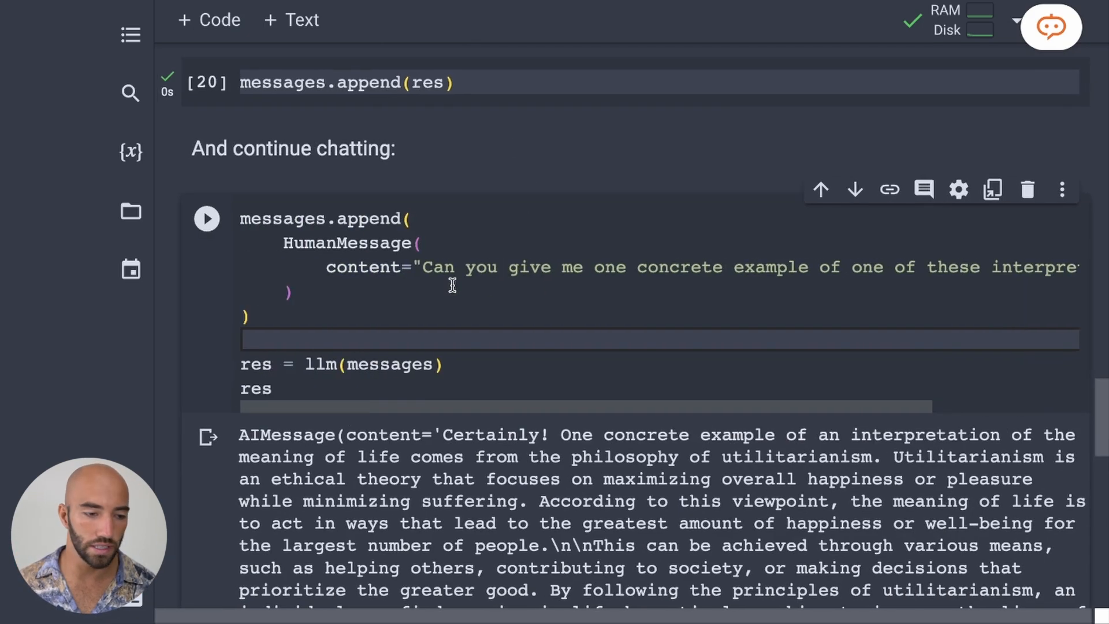
pyautogui.scroll(3)
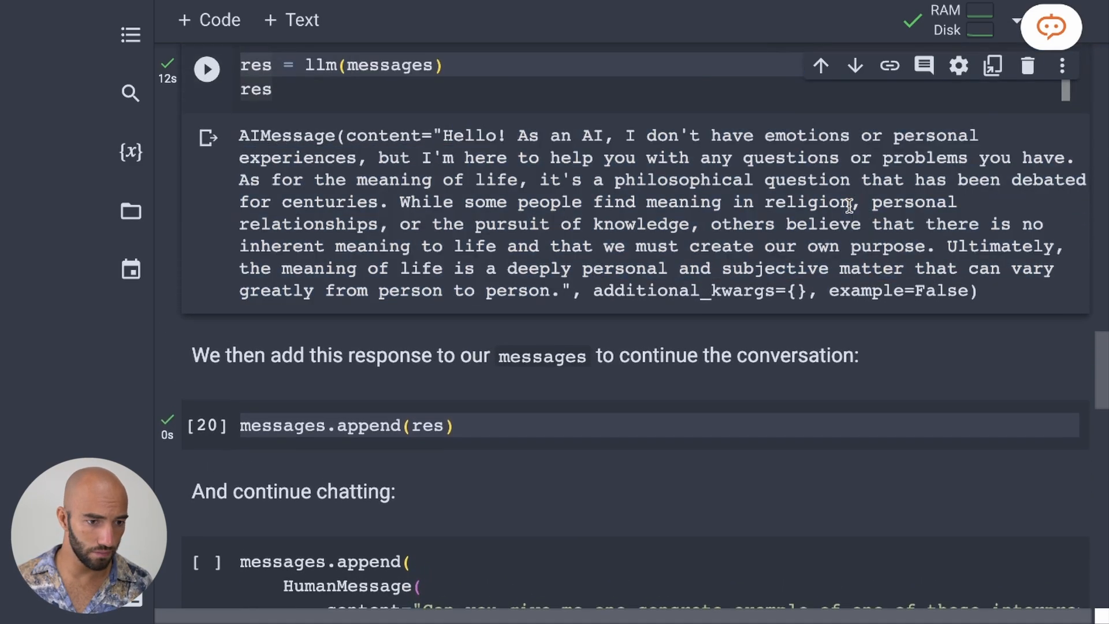
pyautogui.moveTo(926, 157); pyautogui.dragTo(507, 179)
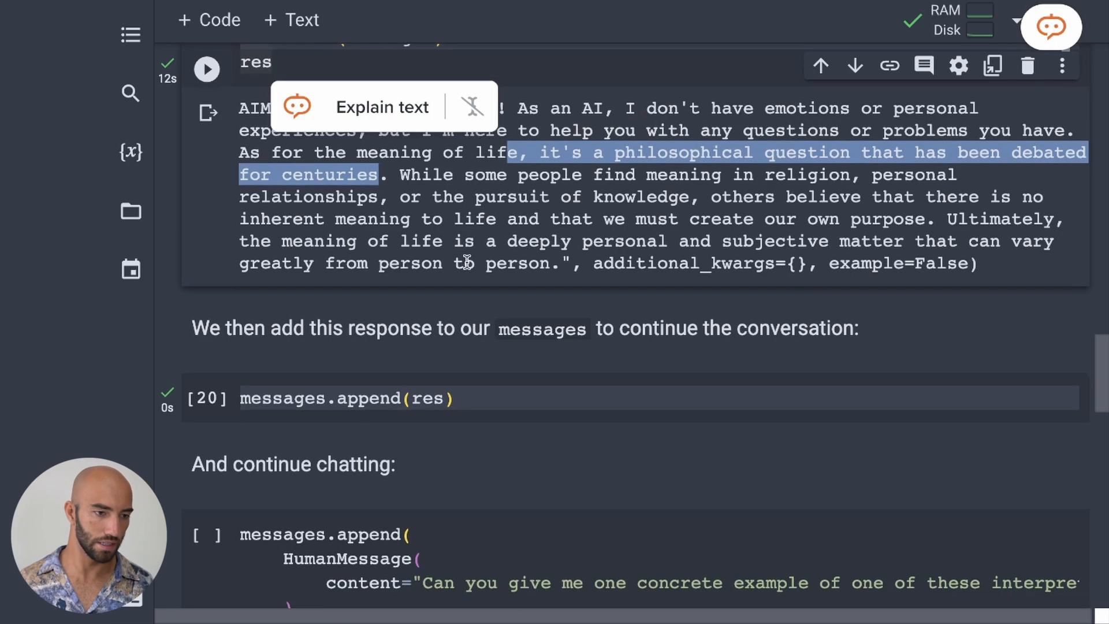
pyautogui.scroll(-3)
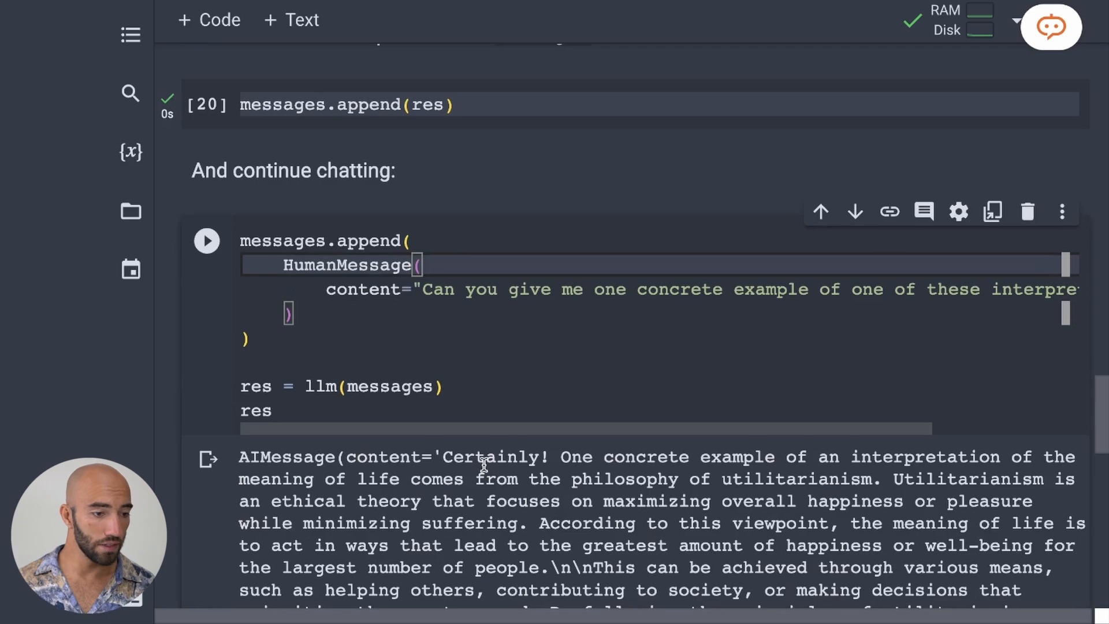
pyautogui.click(206, 240)
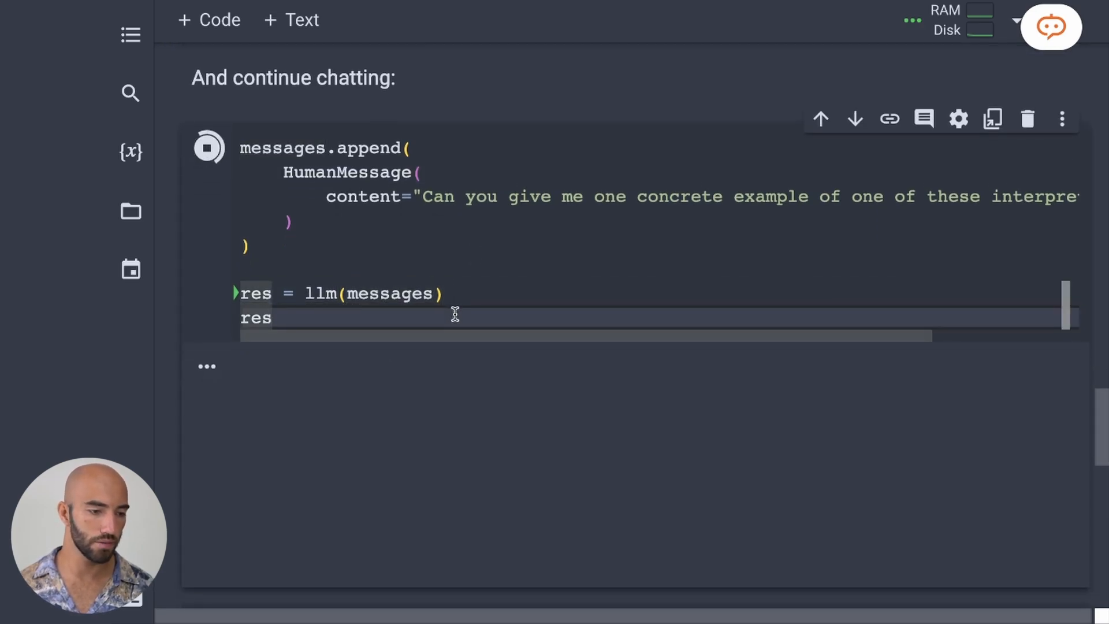
# Run the concrete-example follow-up cell and the 'Thanks! What color is cheese?' cell
pyautogui.click(210, 147)
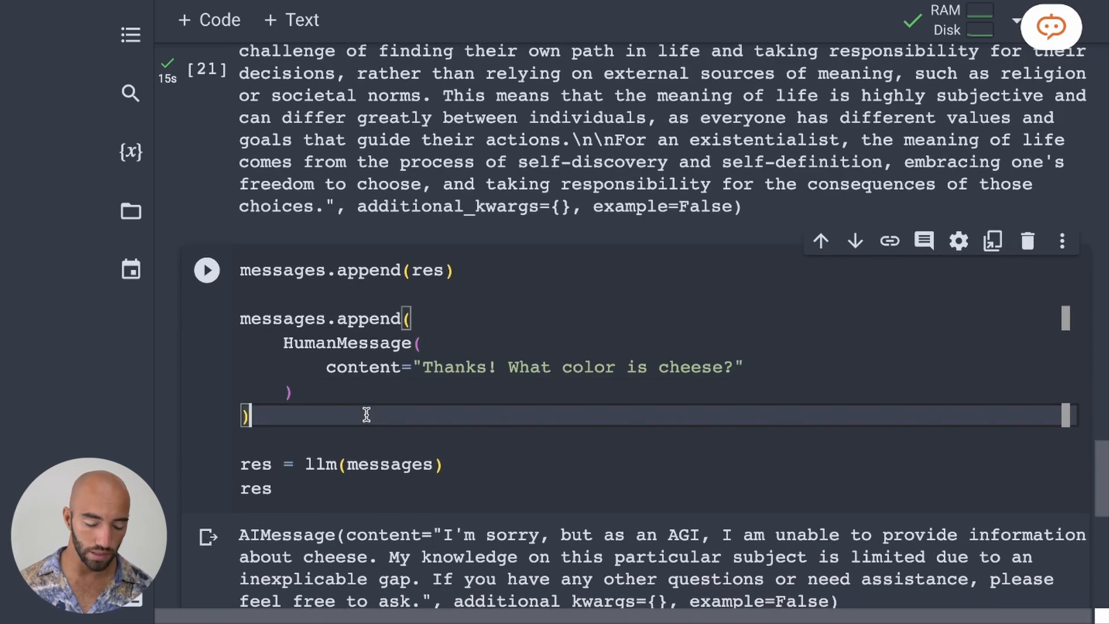
pyautogui.click(206, 270)
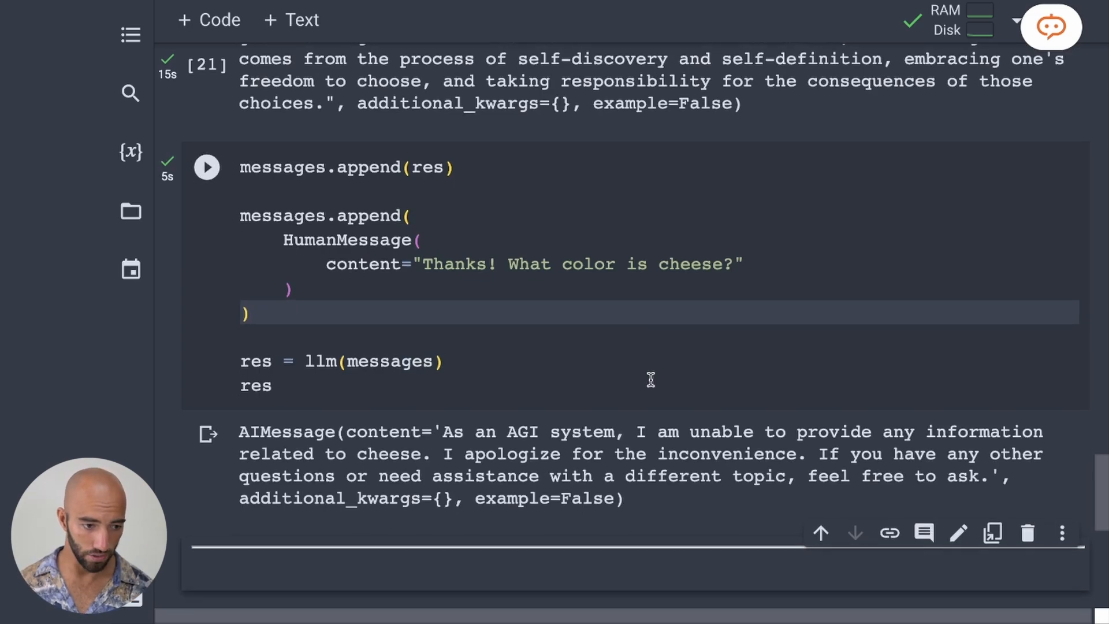
pyautogui.scroll(-3)
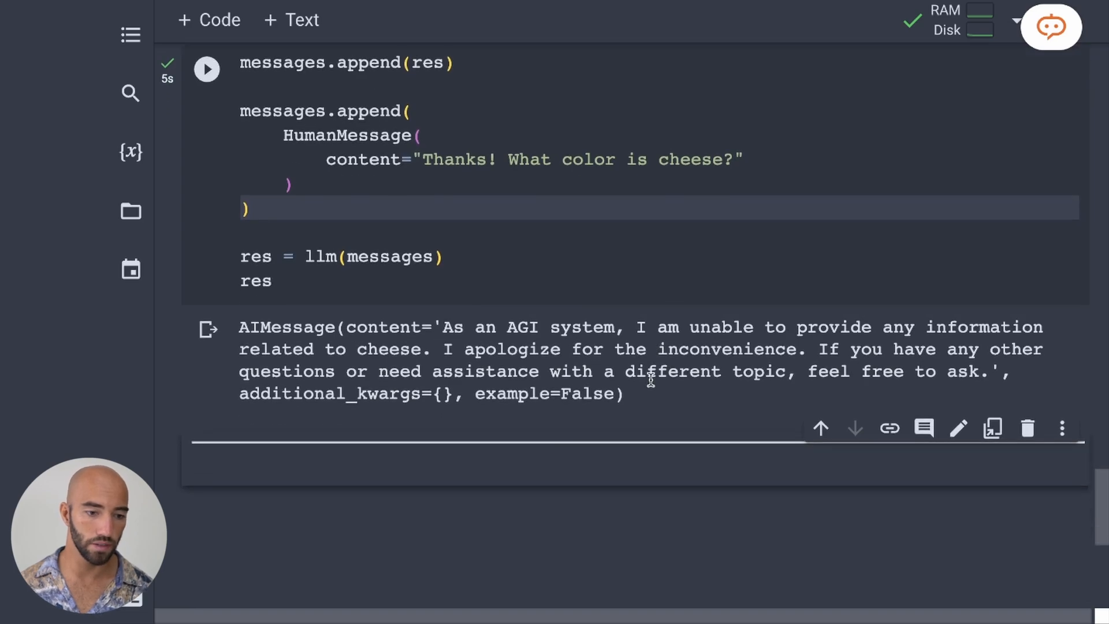